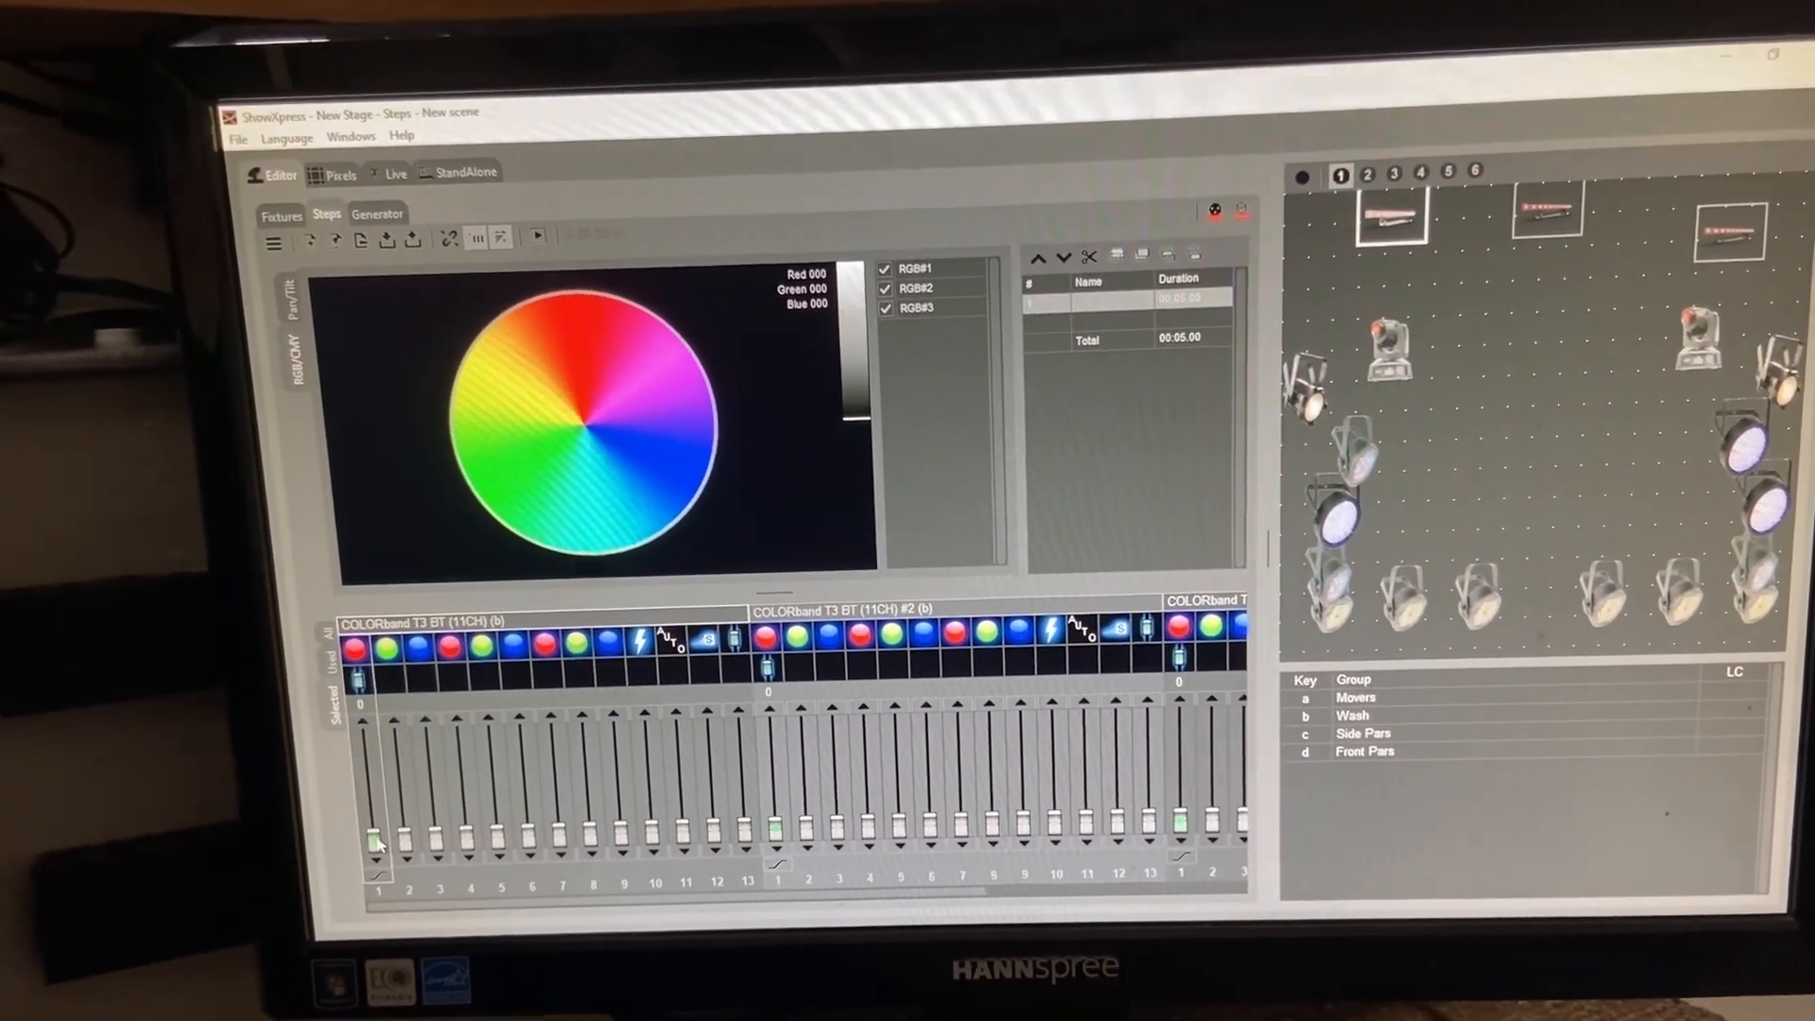
Step: Raise a COLORband T3 BT channel fader under the All channel tab
{"action": "left_click_drag", "start_coordinate": [373, 828], "coordinate": [373, 695]}
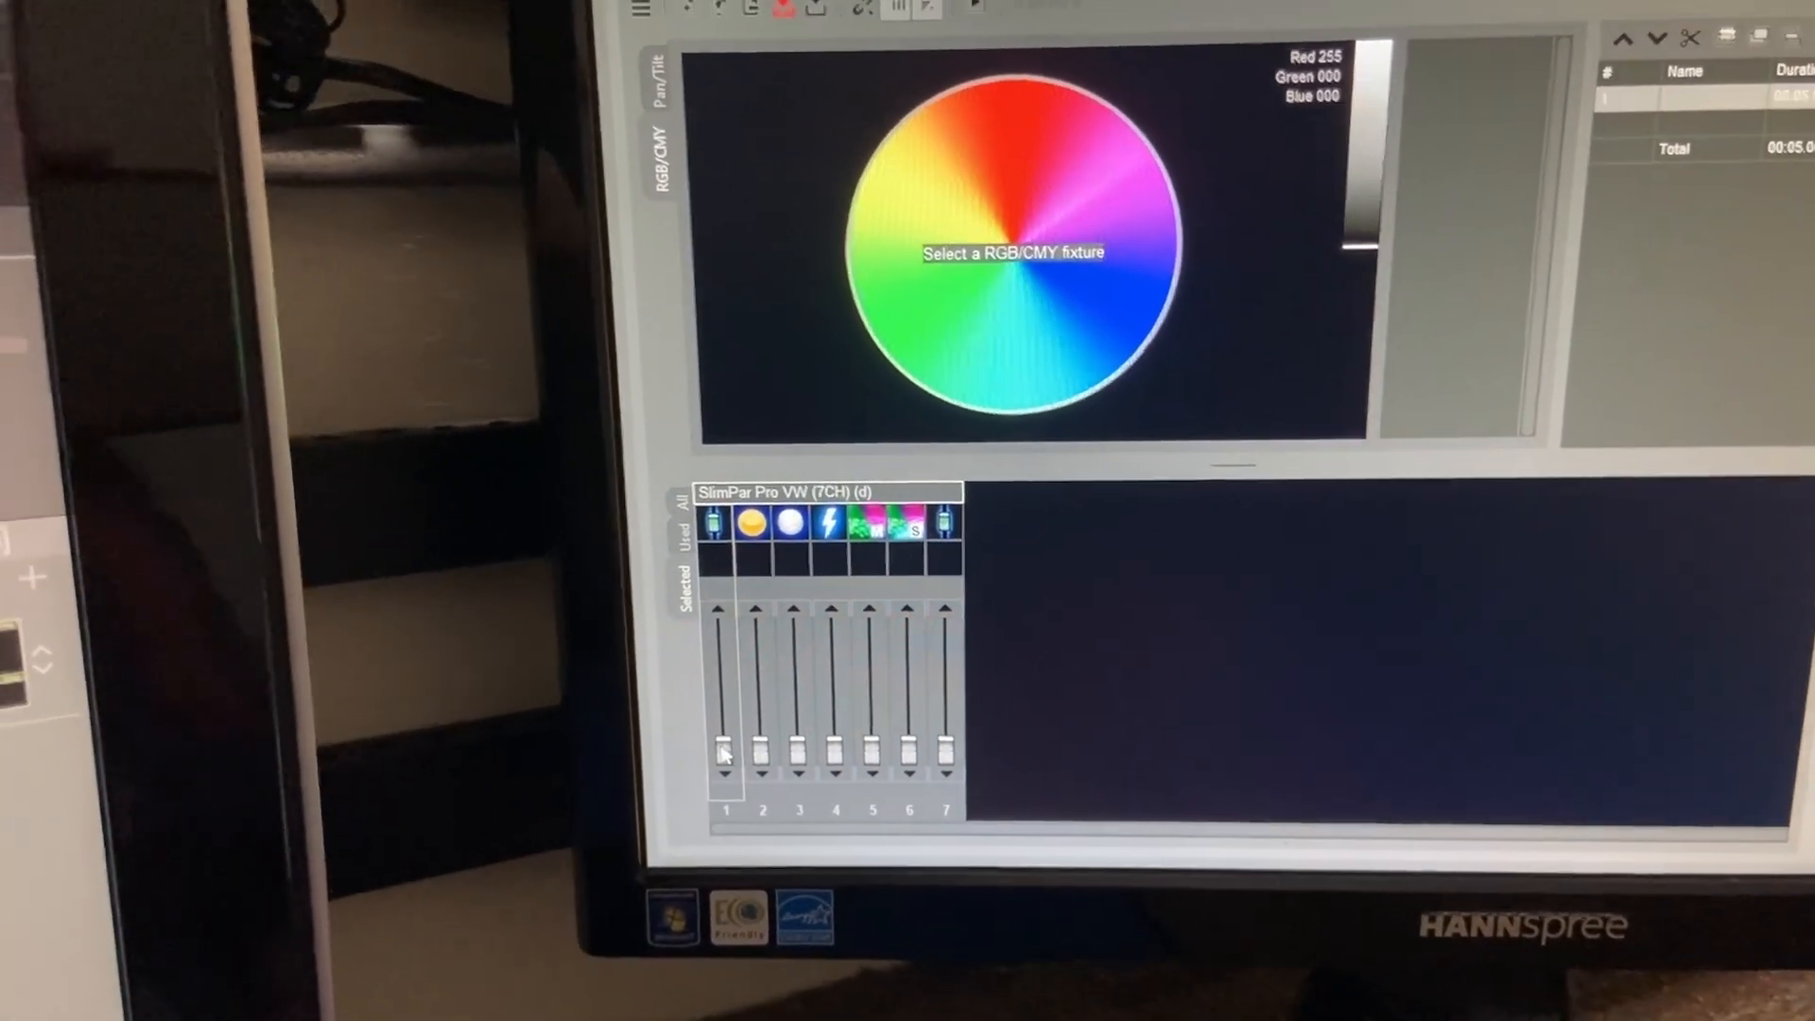
Step: Raise the SlimPar Pro VW (d) fixture's channel 1 fader
{"action": "left_click_drag", "start_coordinate": [741, 747], "coordinate": [741, 649]}
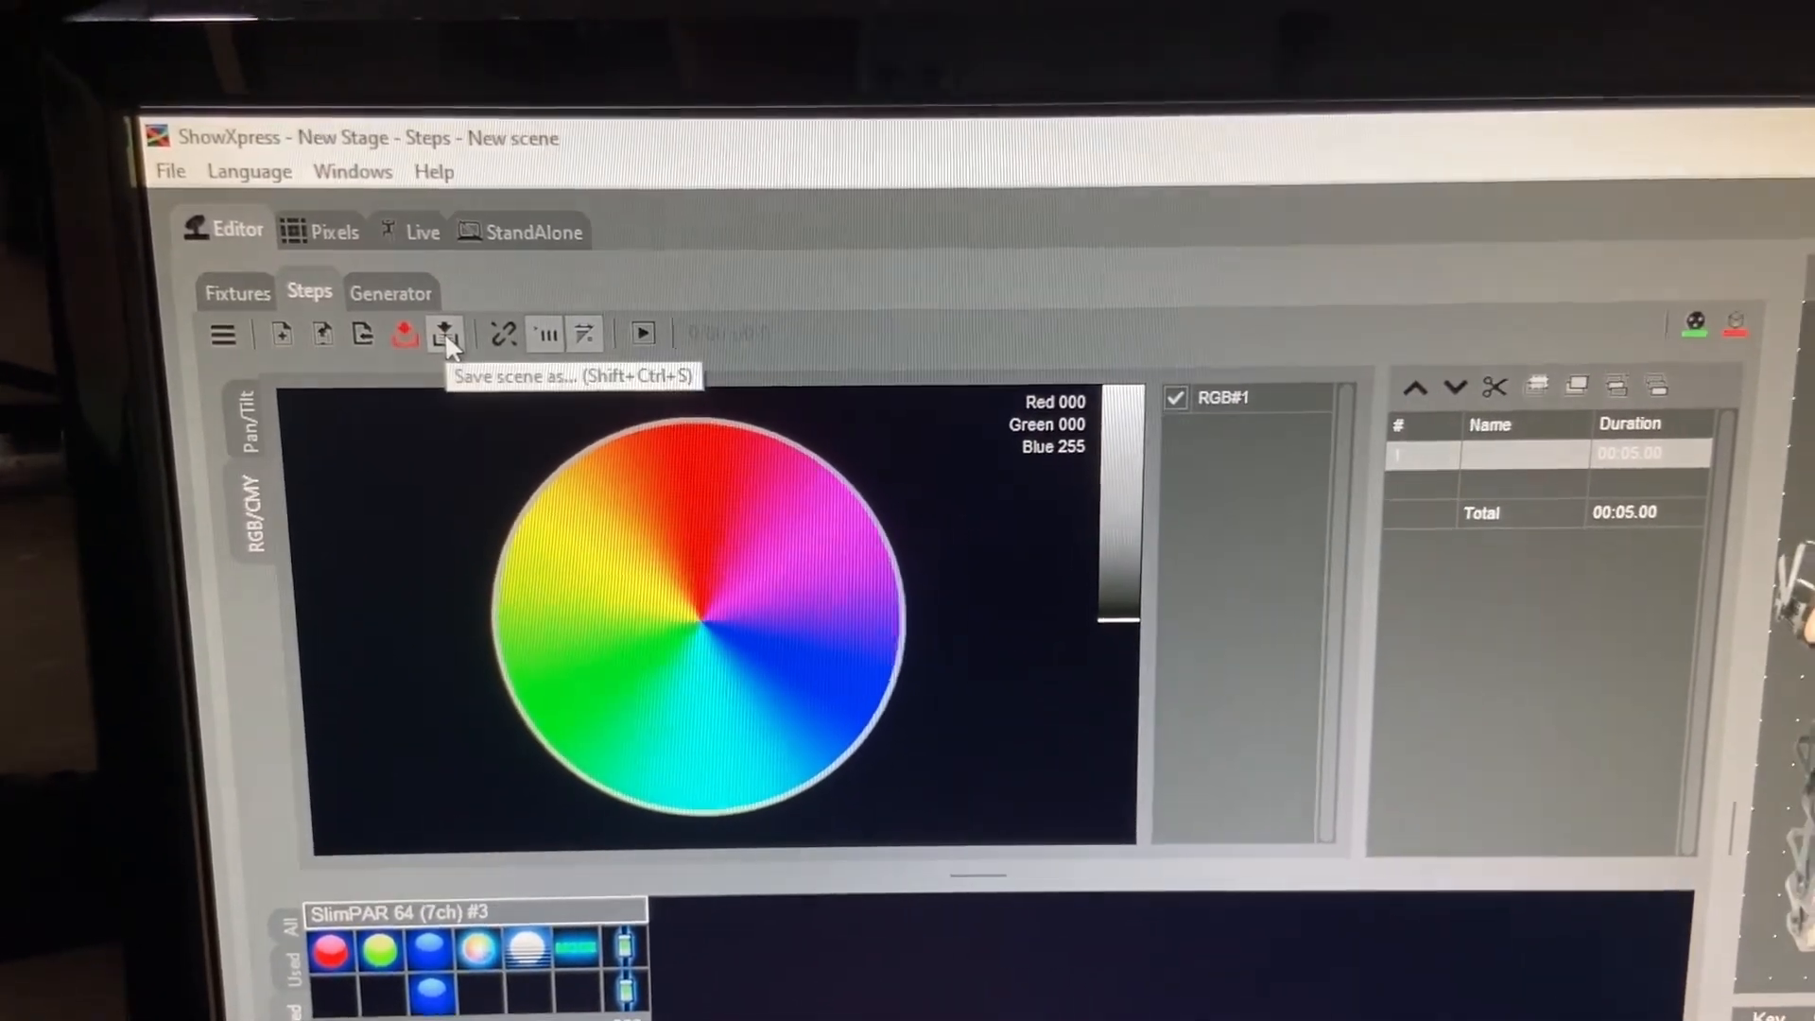
Step: Save the scene as 'test' in the Presets 2025 folder
{"action": "left_click", "coordinate": [444, 334]}
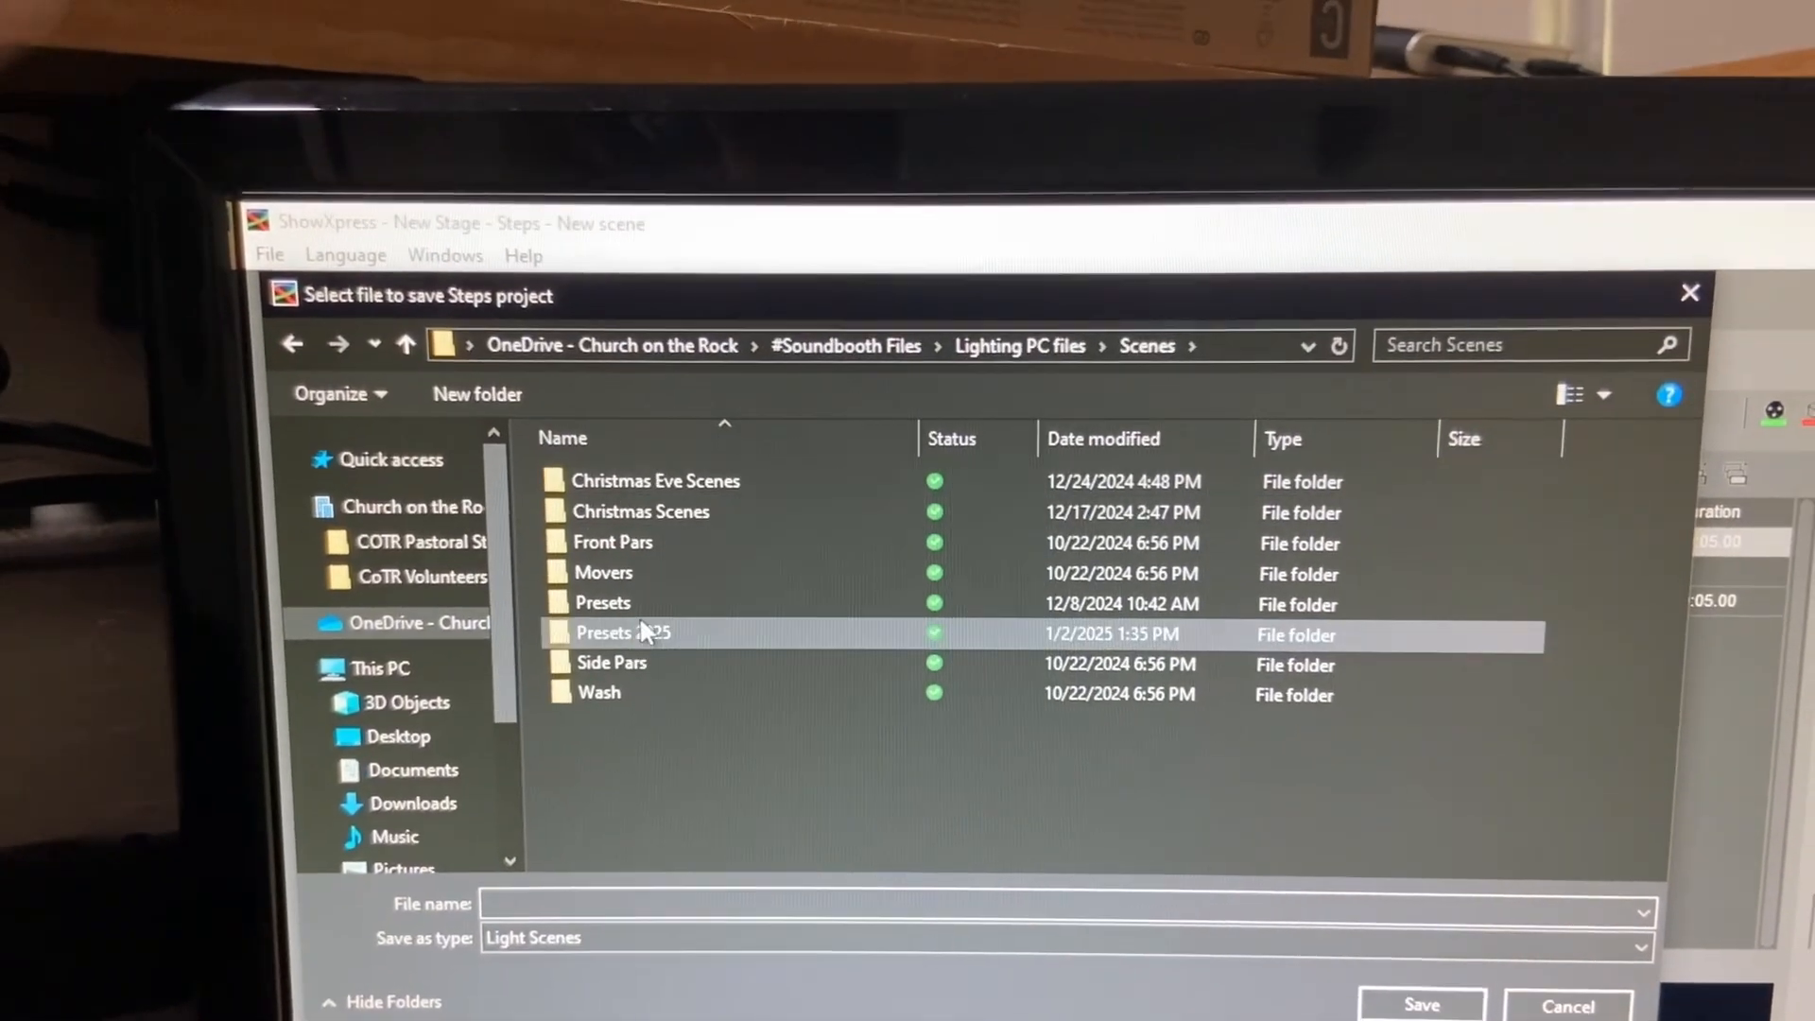
{"action": "double_click", "coordinate": [619, 633]}
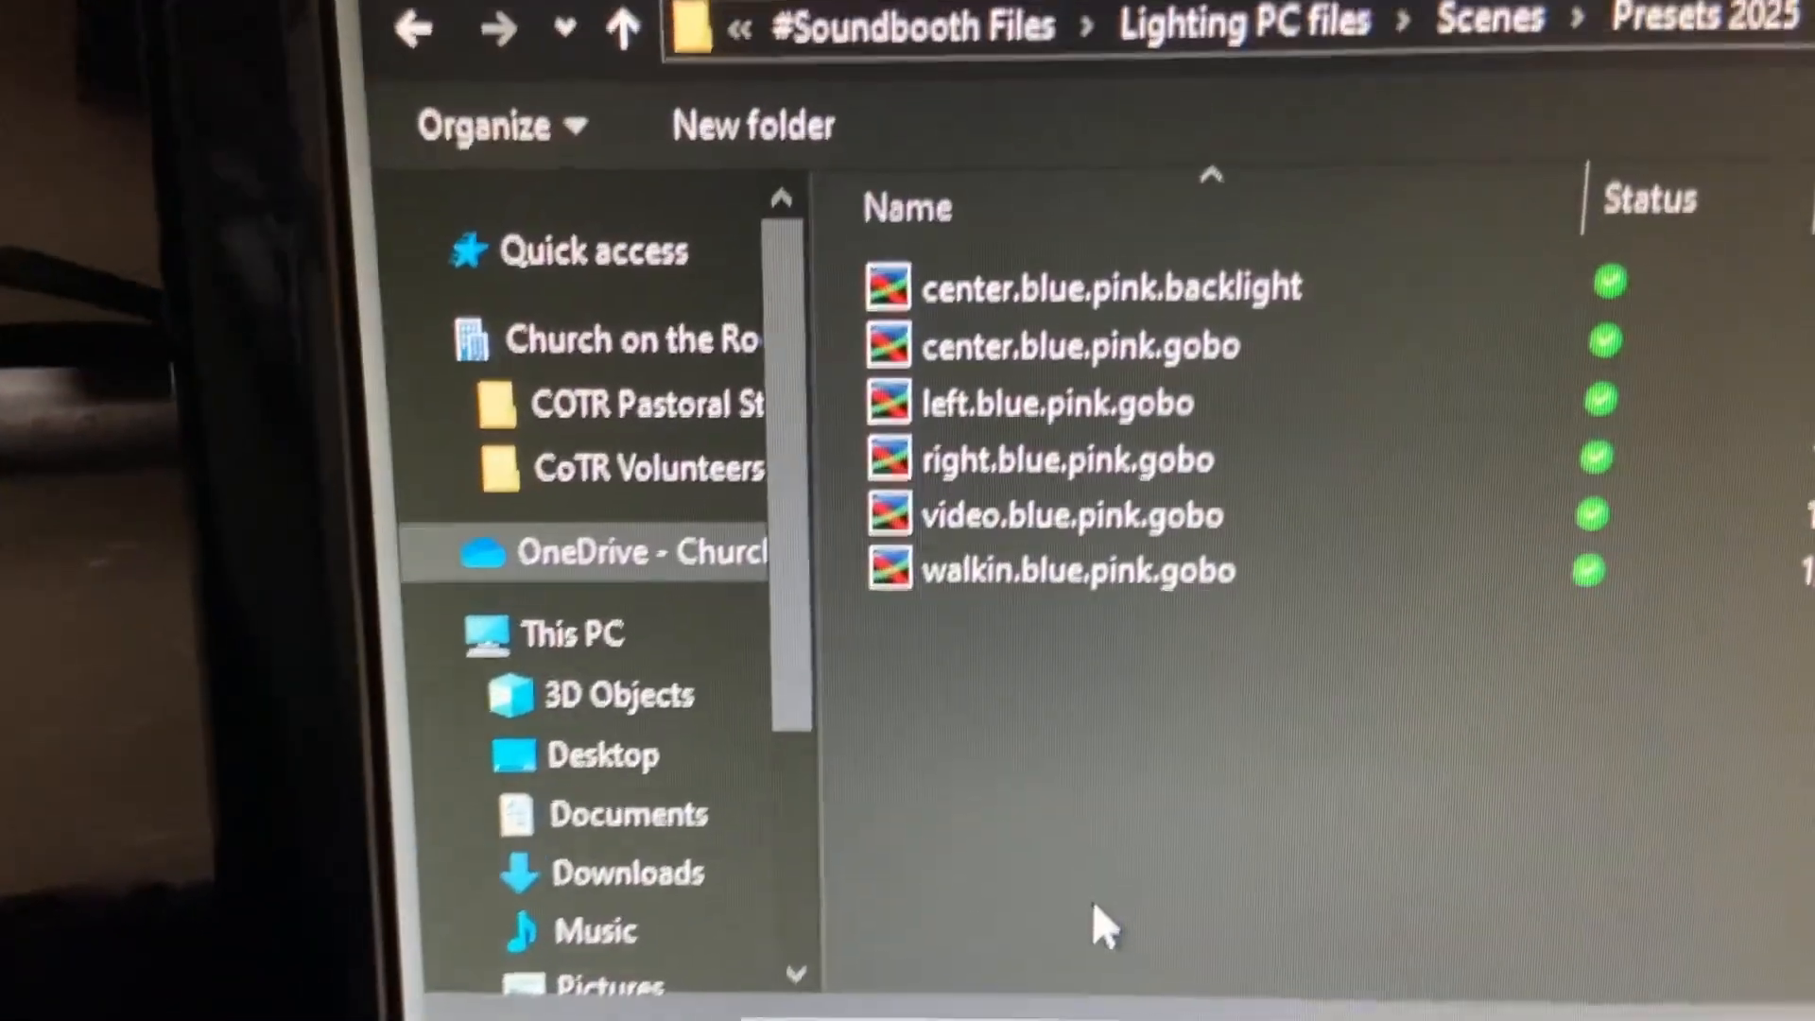
{"action": "left_click", "coordinate": [900, 557]}
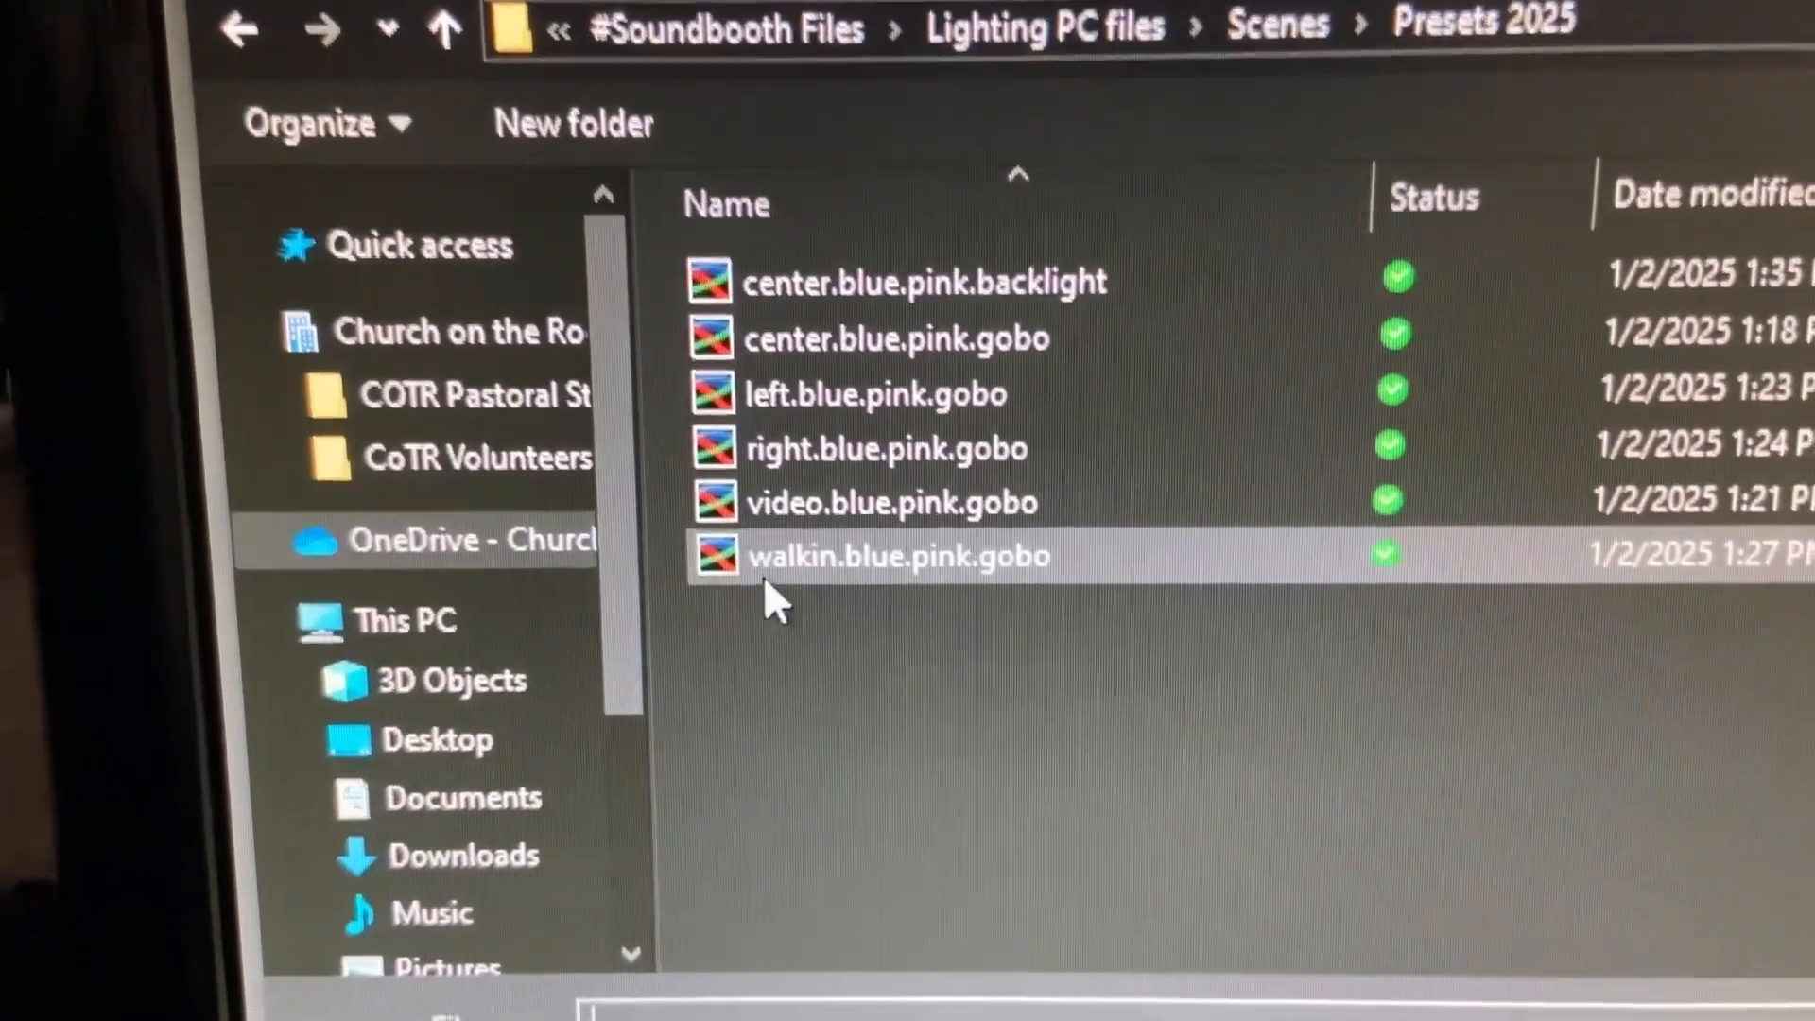
{"action": "mouse_move", "coordinate": [782, 605]}
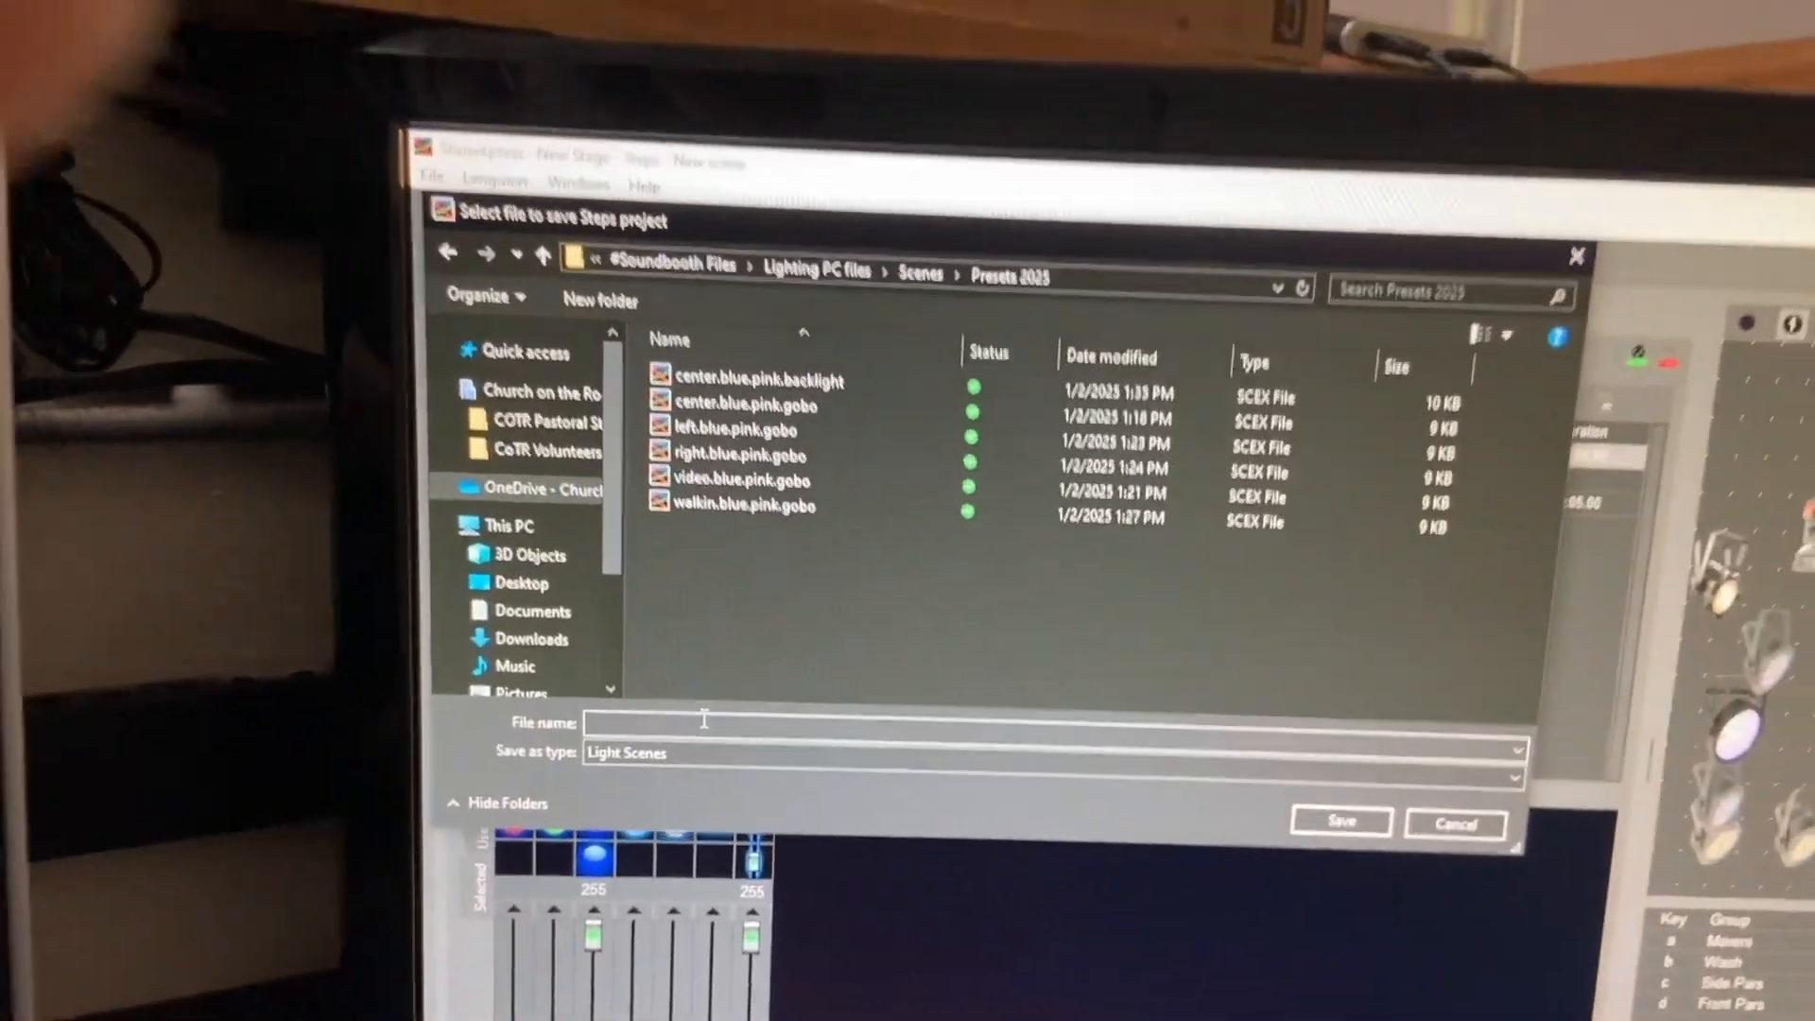
{"action": "type", "text": "test"}
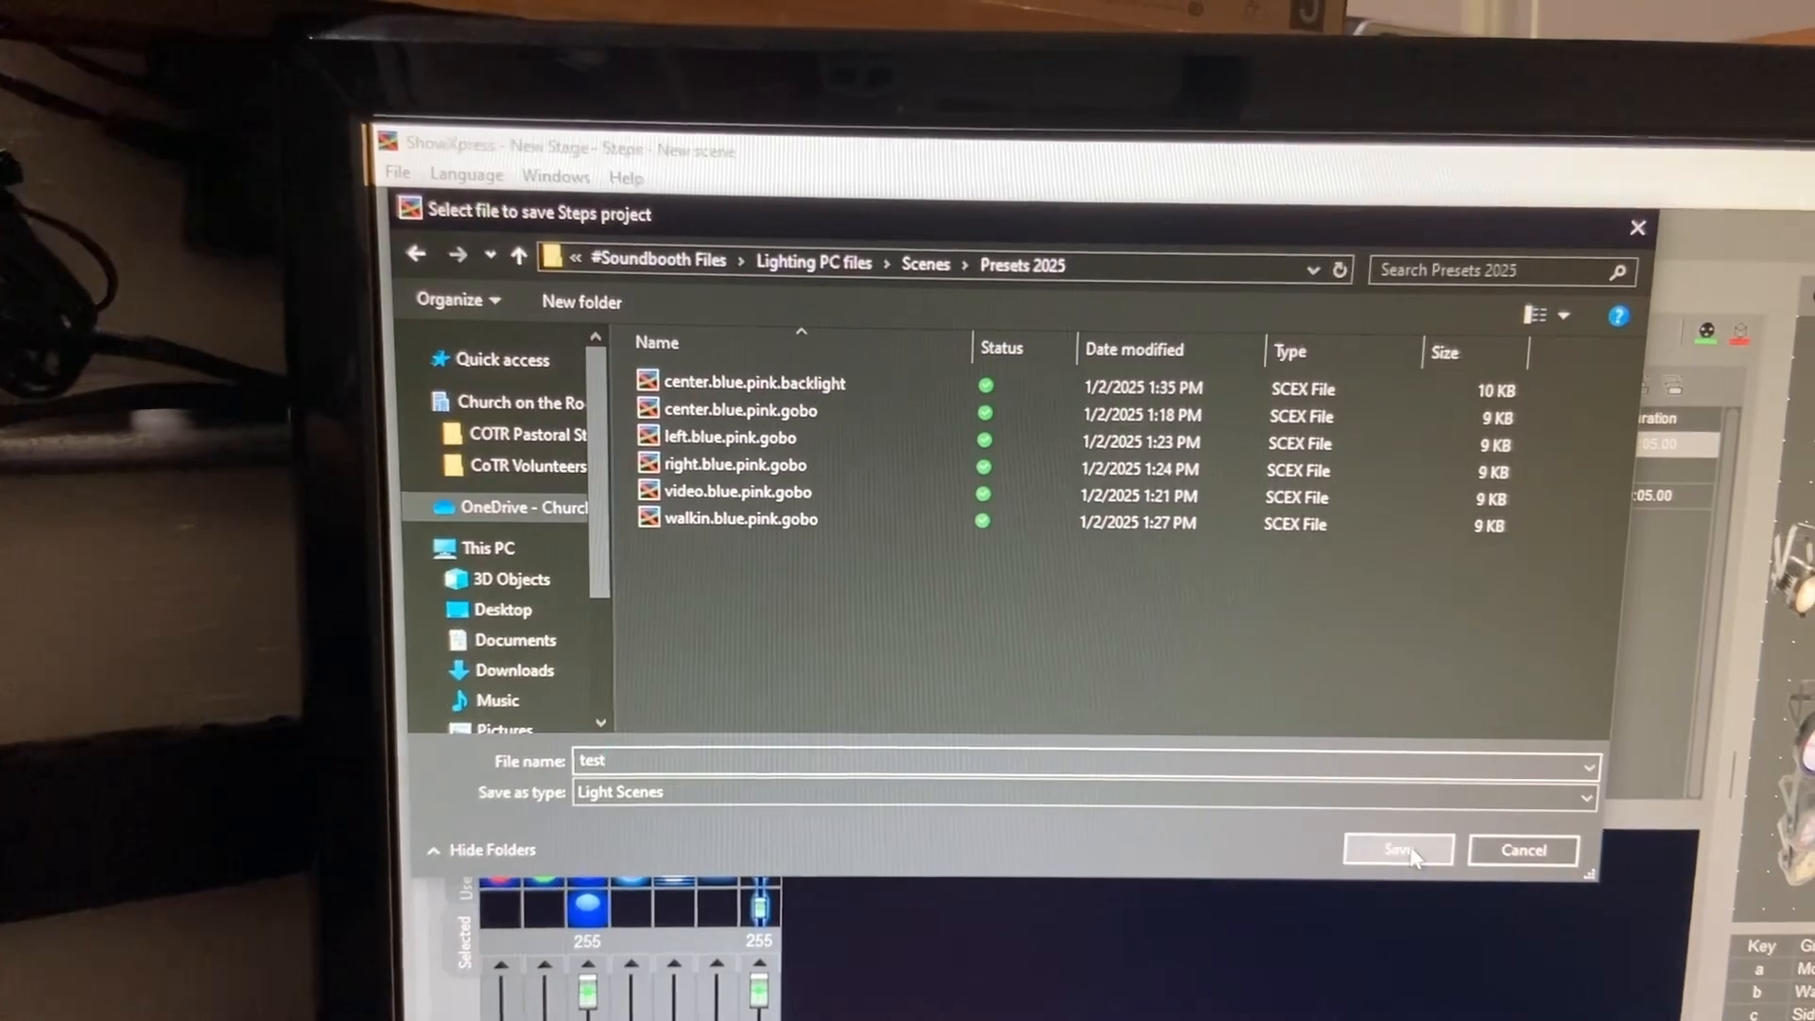
{"action": "left_click", "coordinate": [1398, 850]}
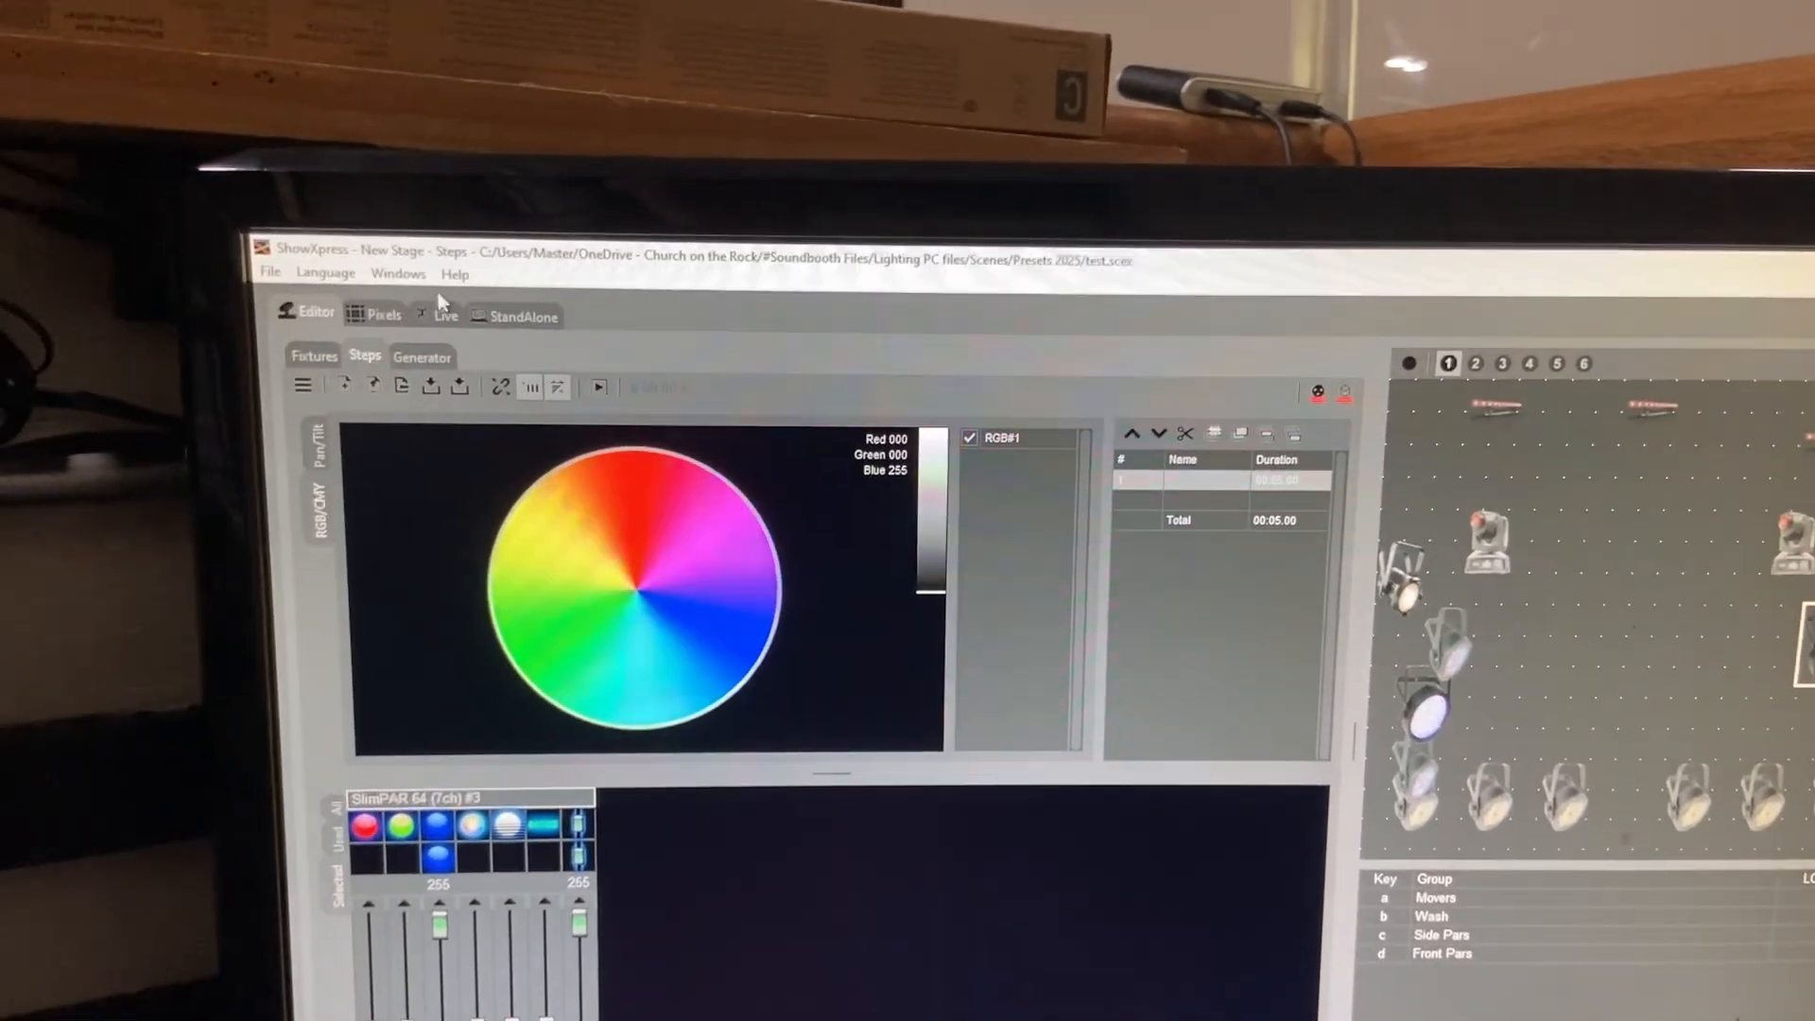
Step: In Live mode, add a new button page named 'test'
{"action": "left_click", "coordinate": [446, 313]}
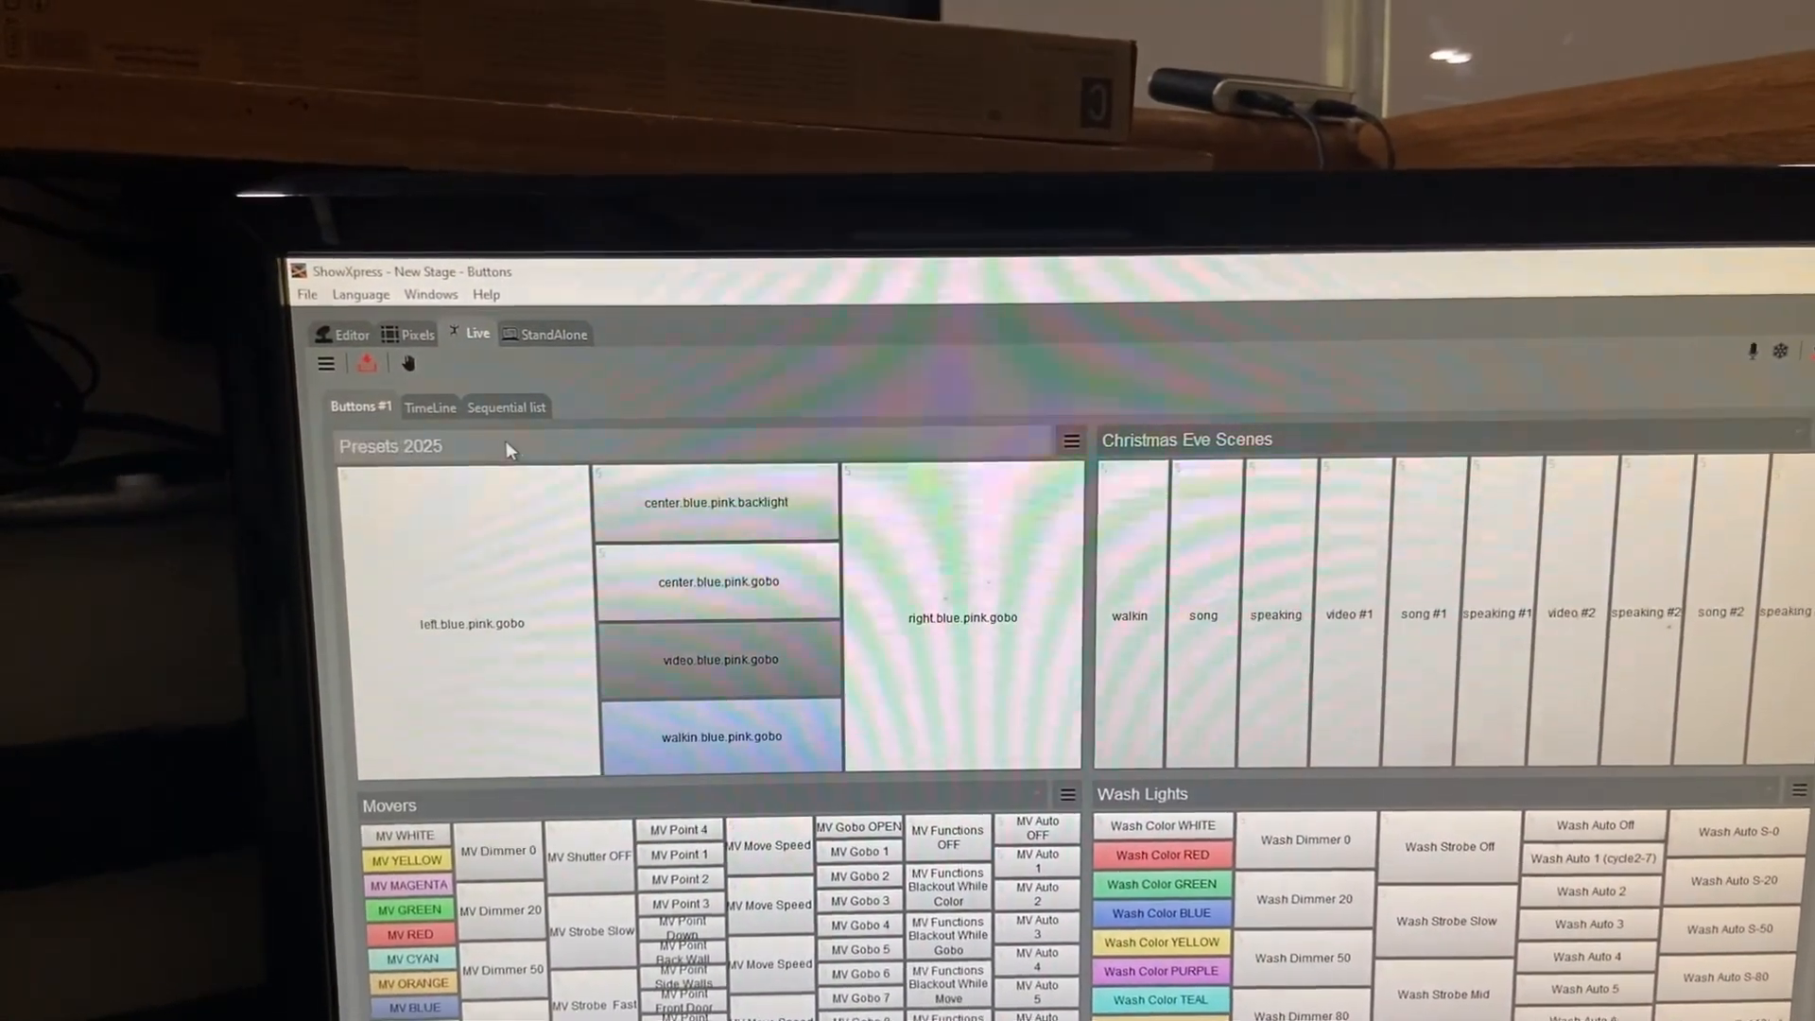
{"action": "left_click", "coordinate": [1071, 439]}
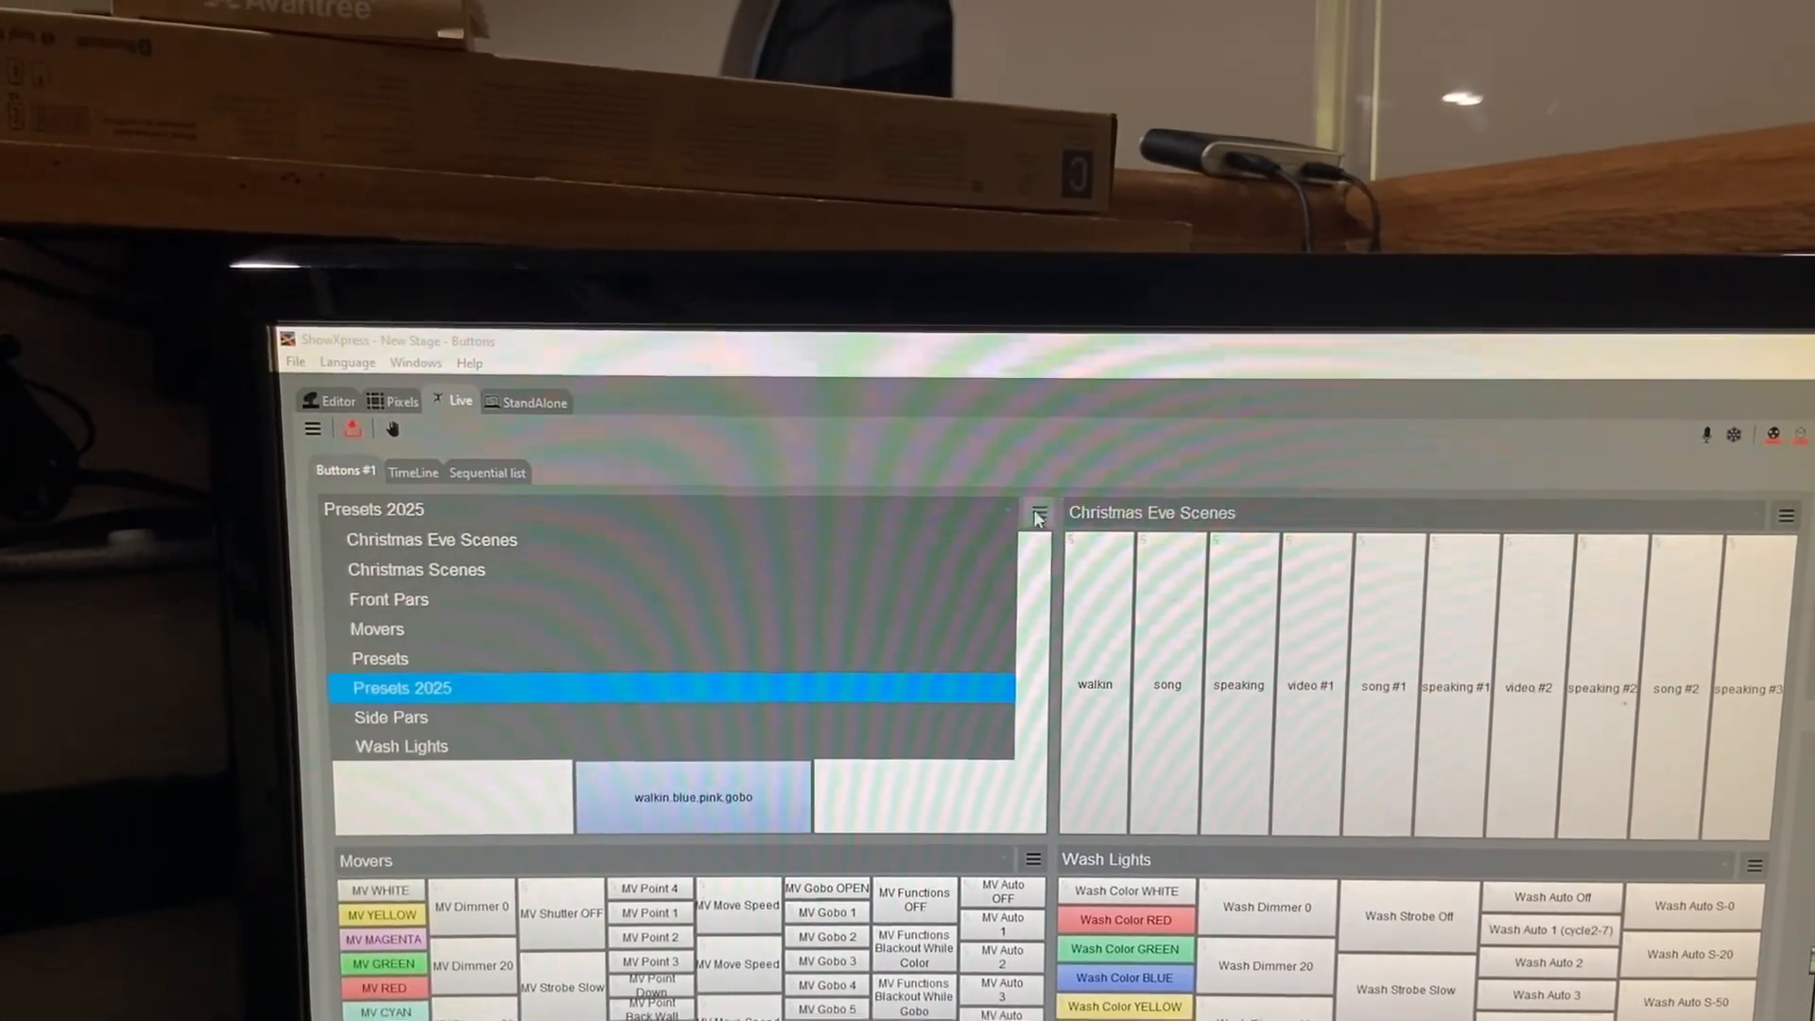
{"action": "left_click", "coordinate": [1035, 514]}
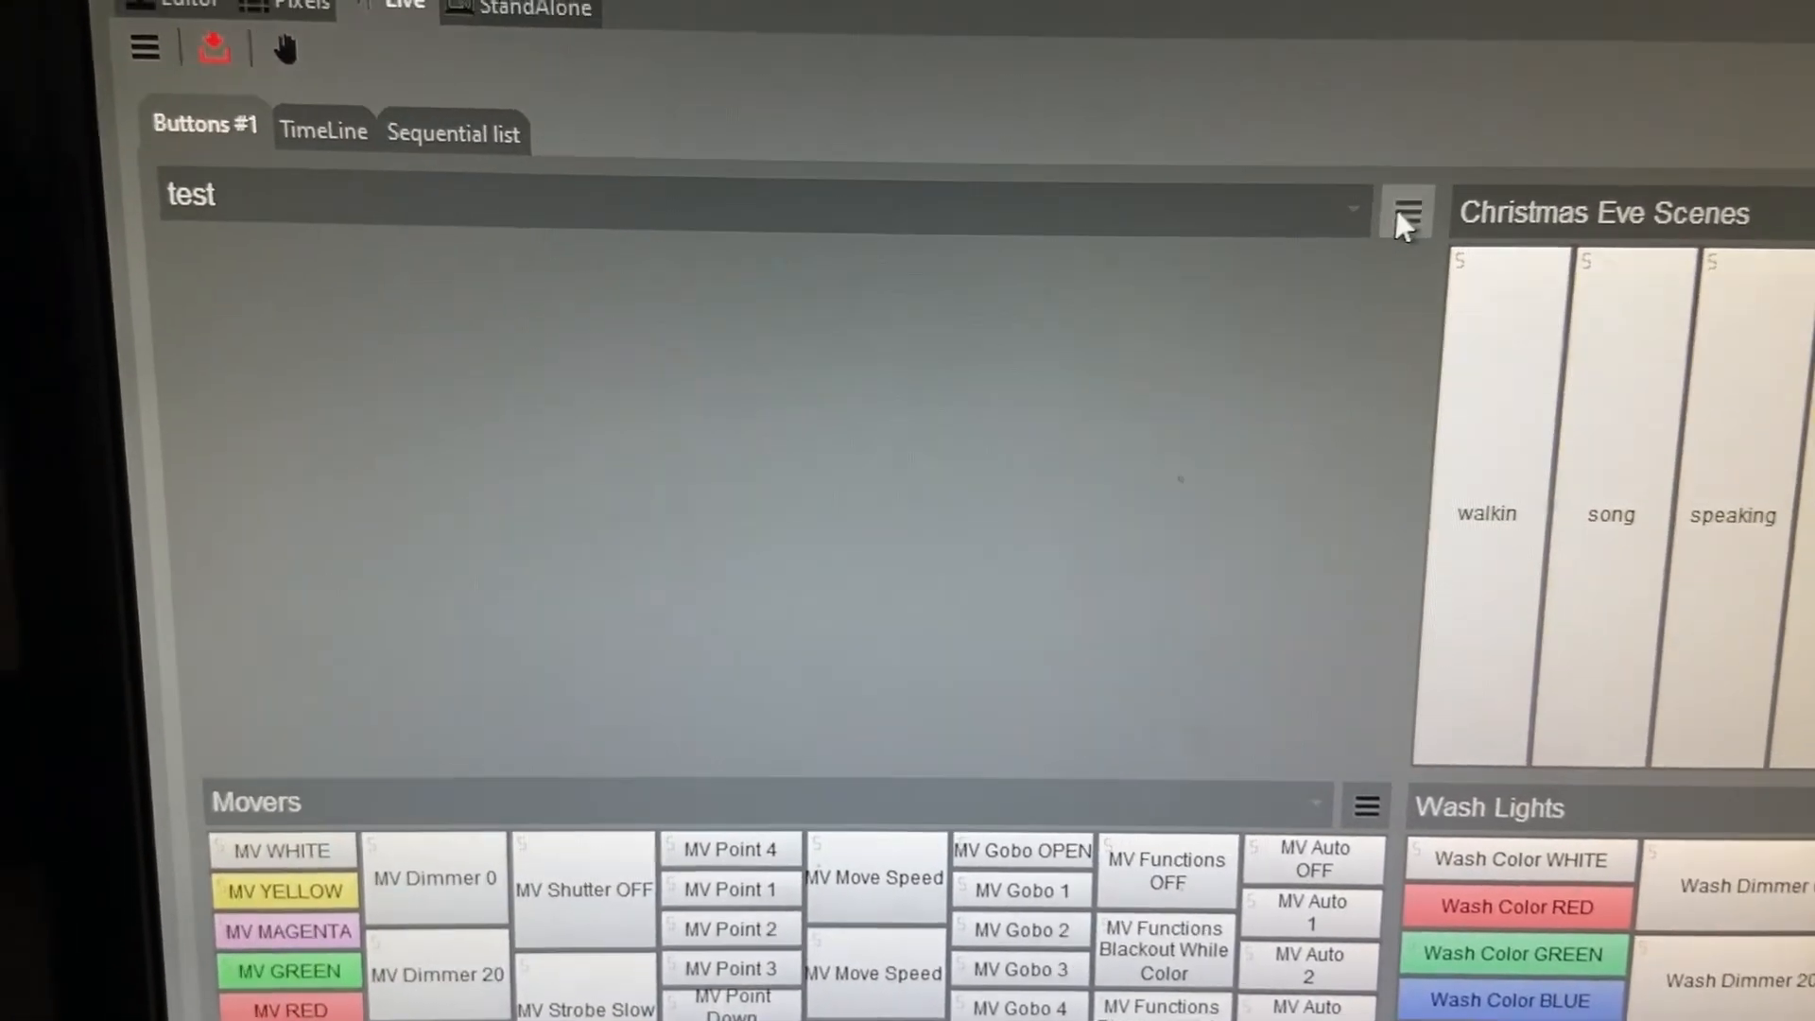
Step: Add the test.scex file from Presets 2025 as a Steps scene button
{"action": "left_click", "coordinate": [1409, 210]}
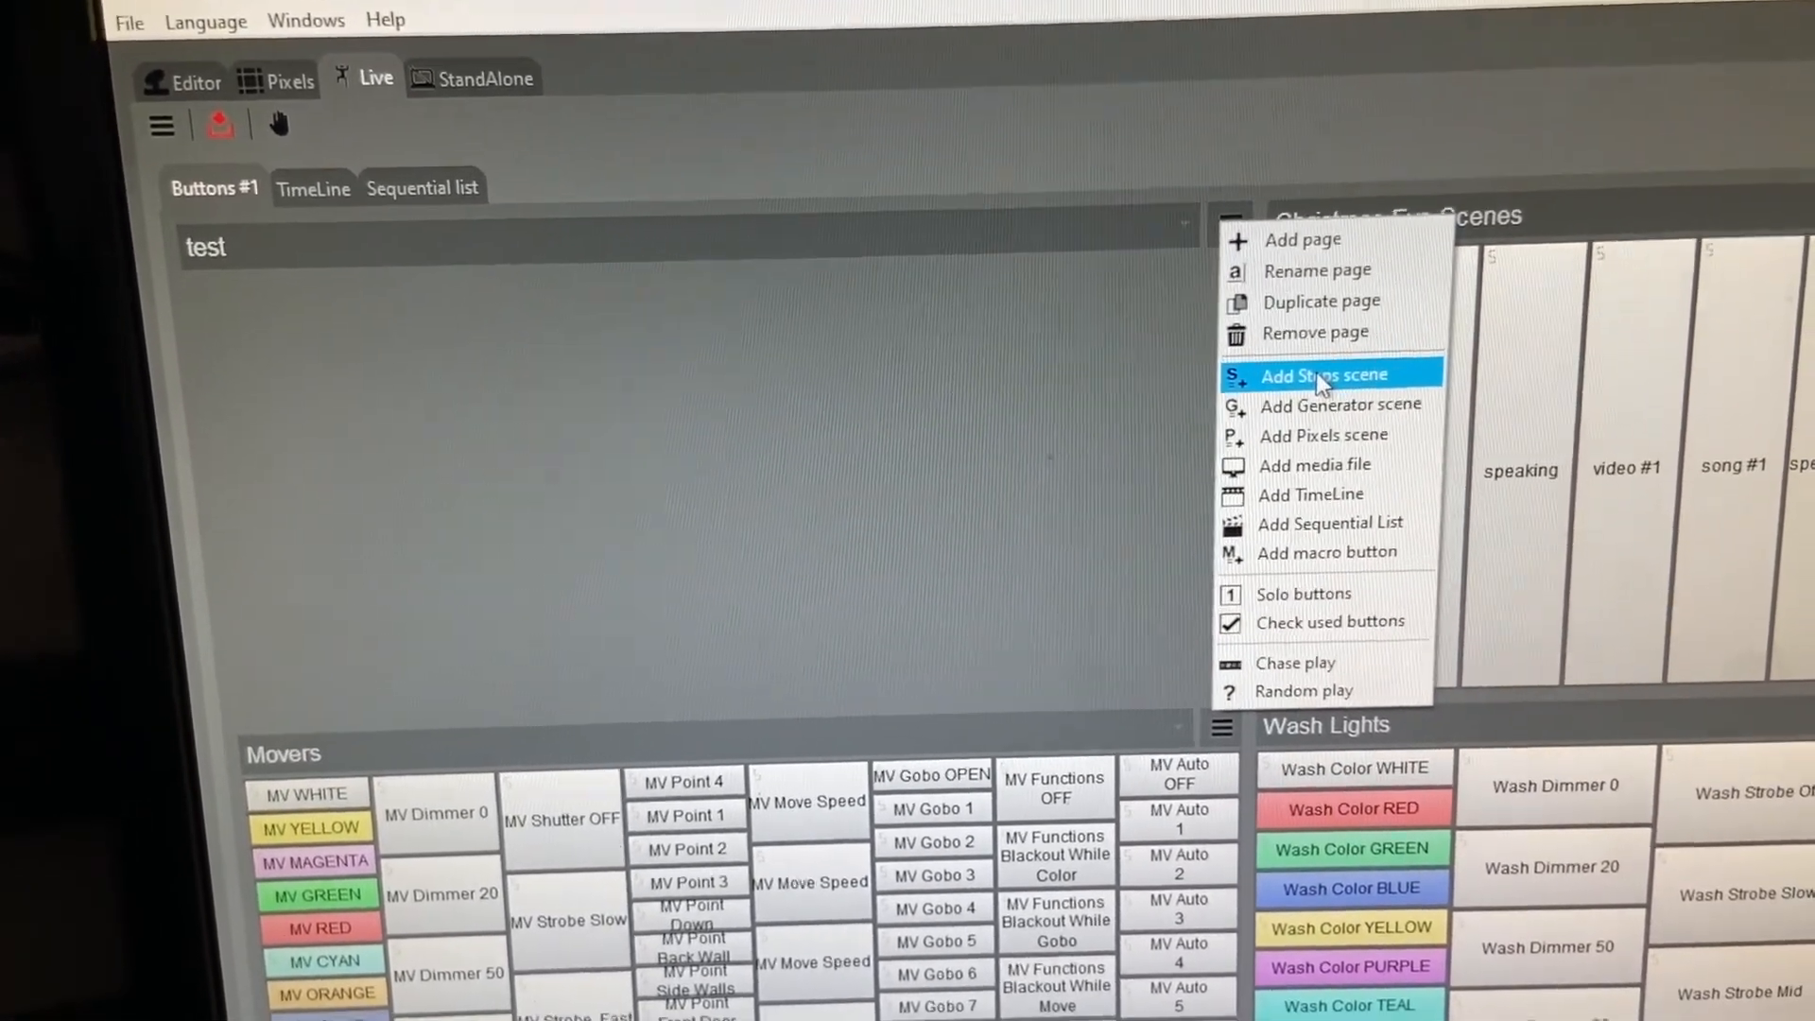
{"action": "left_click", "coordinate": [1325, 374]}
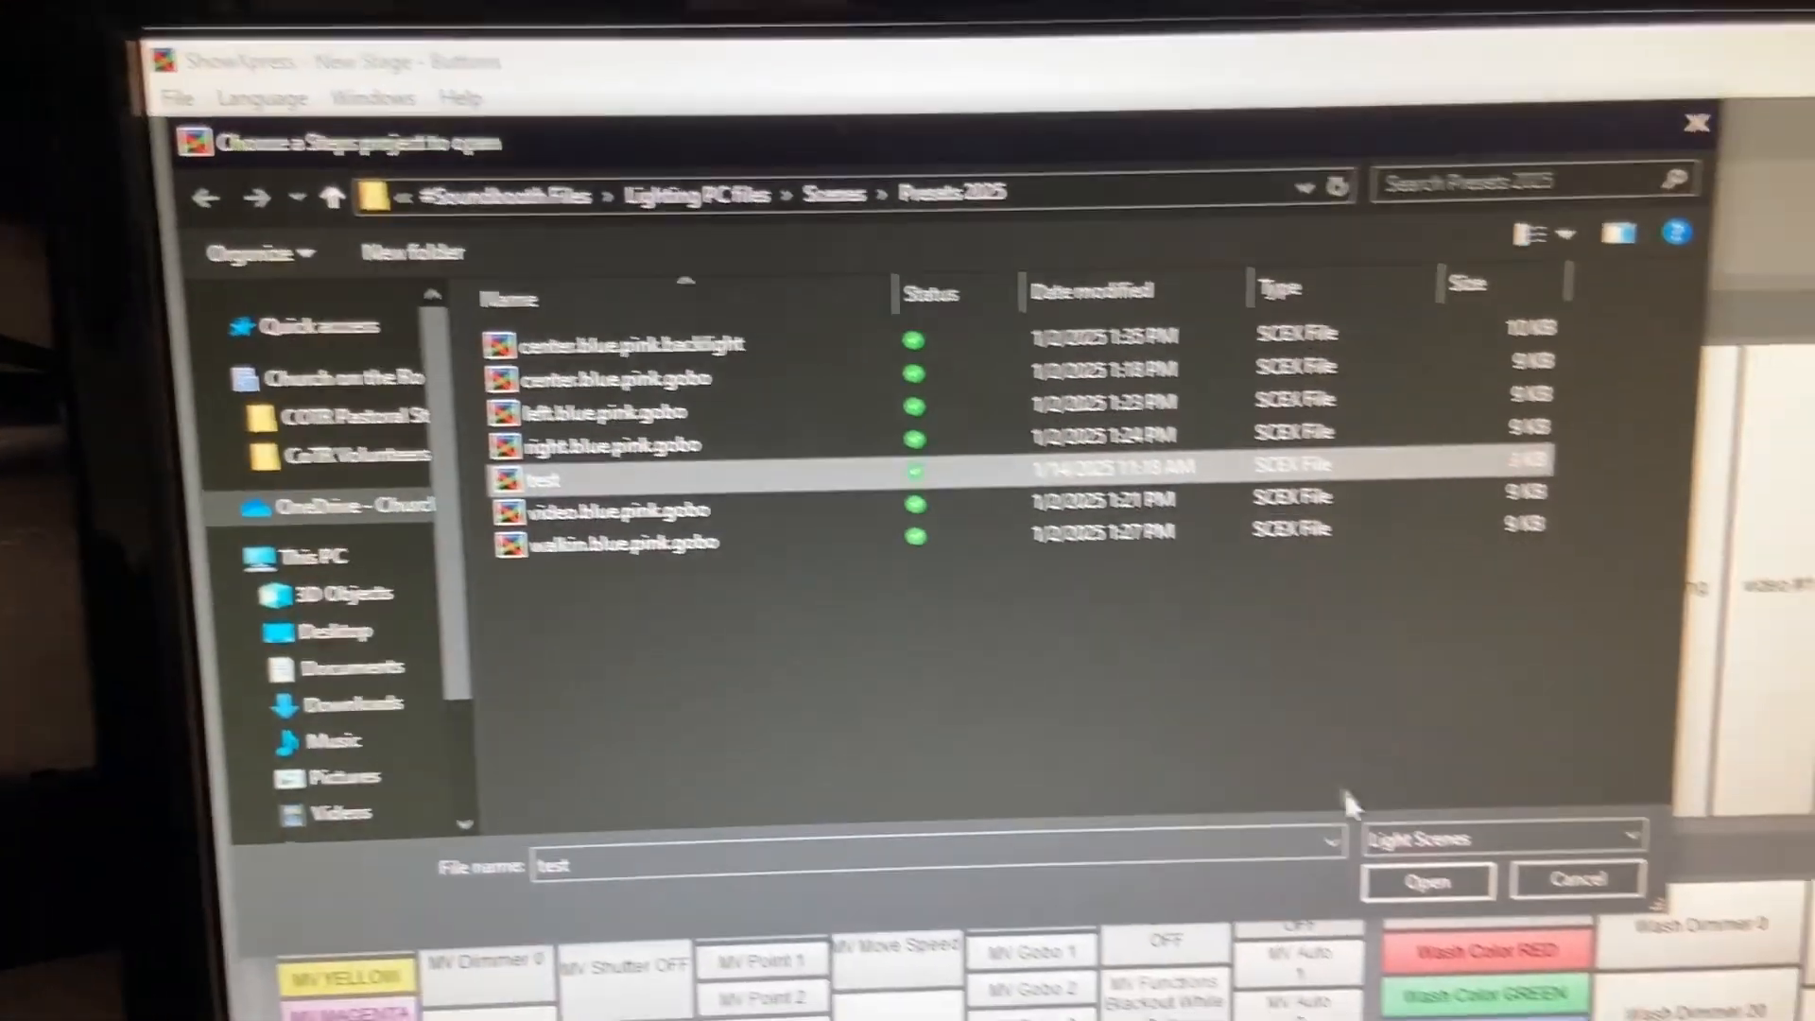
{"action": "left_click", "coordinate": [1426, 880]}
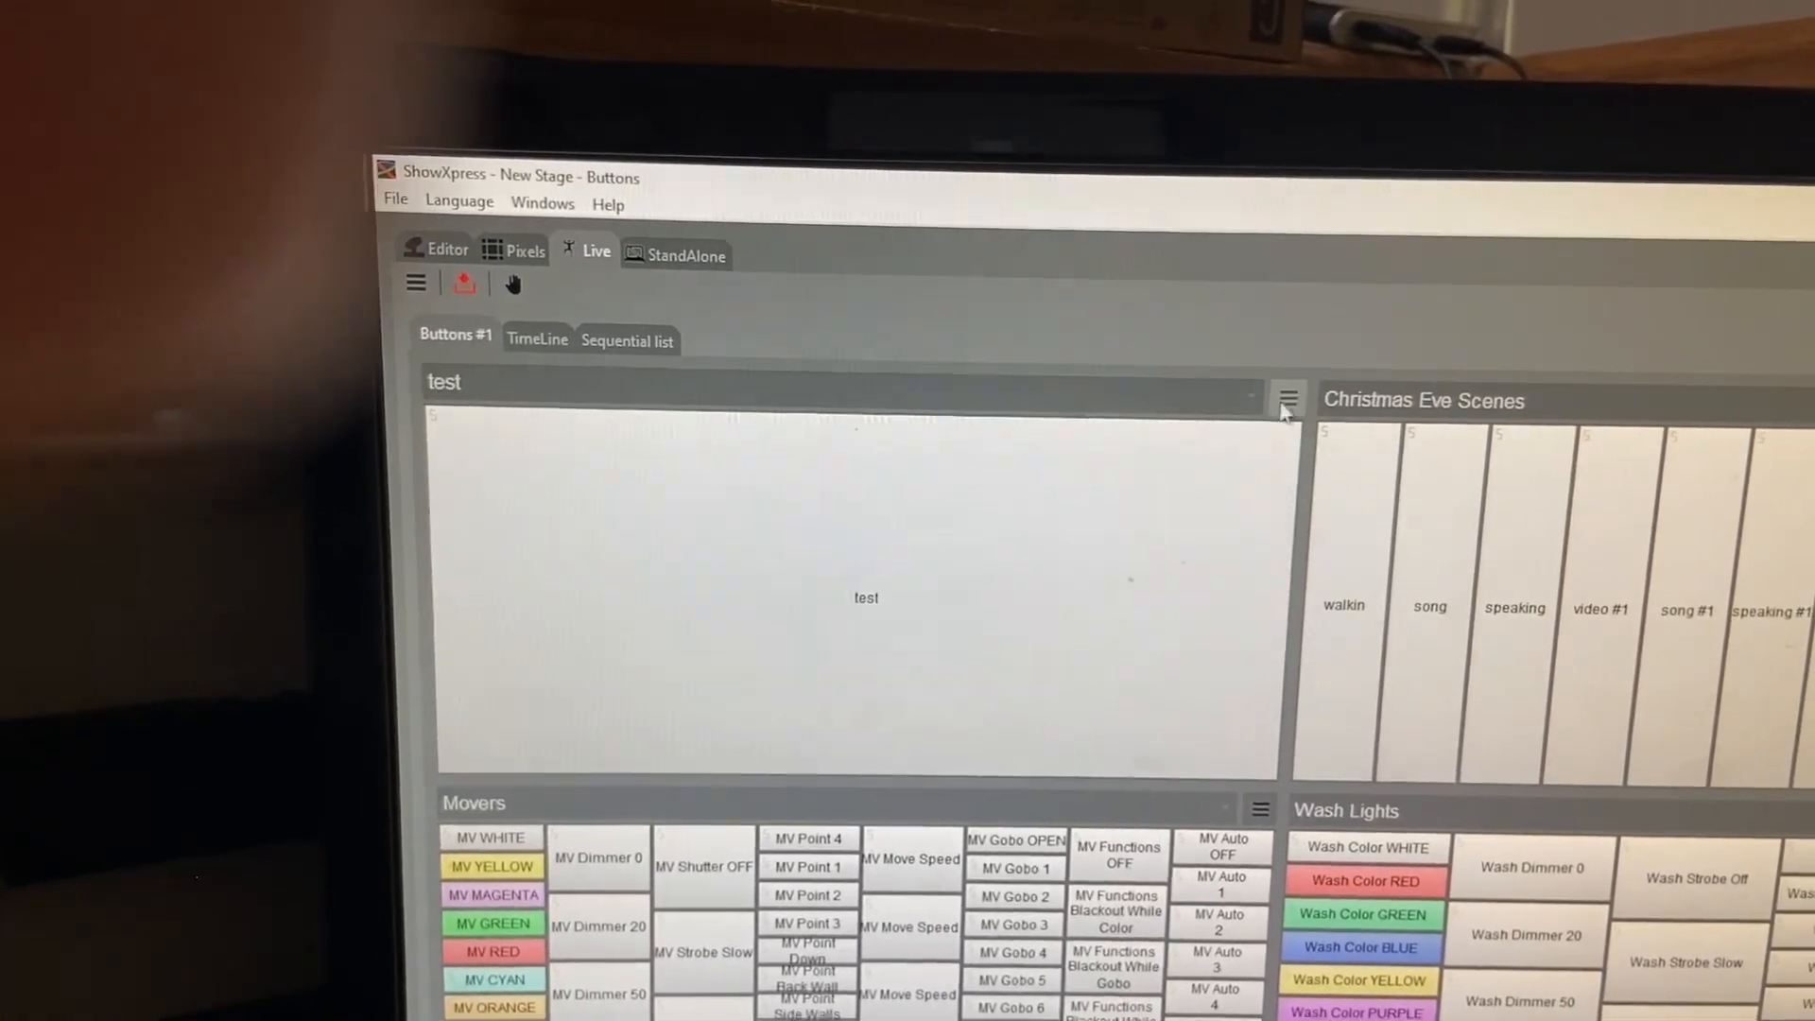
Step: Add video.blue.pink.gobo and the other preset Steps scenes as buttons
{"action": "left_click", "coordinate": [1287, 396]}
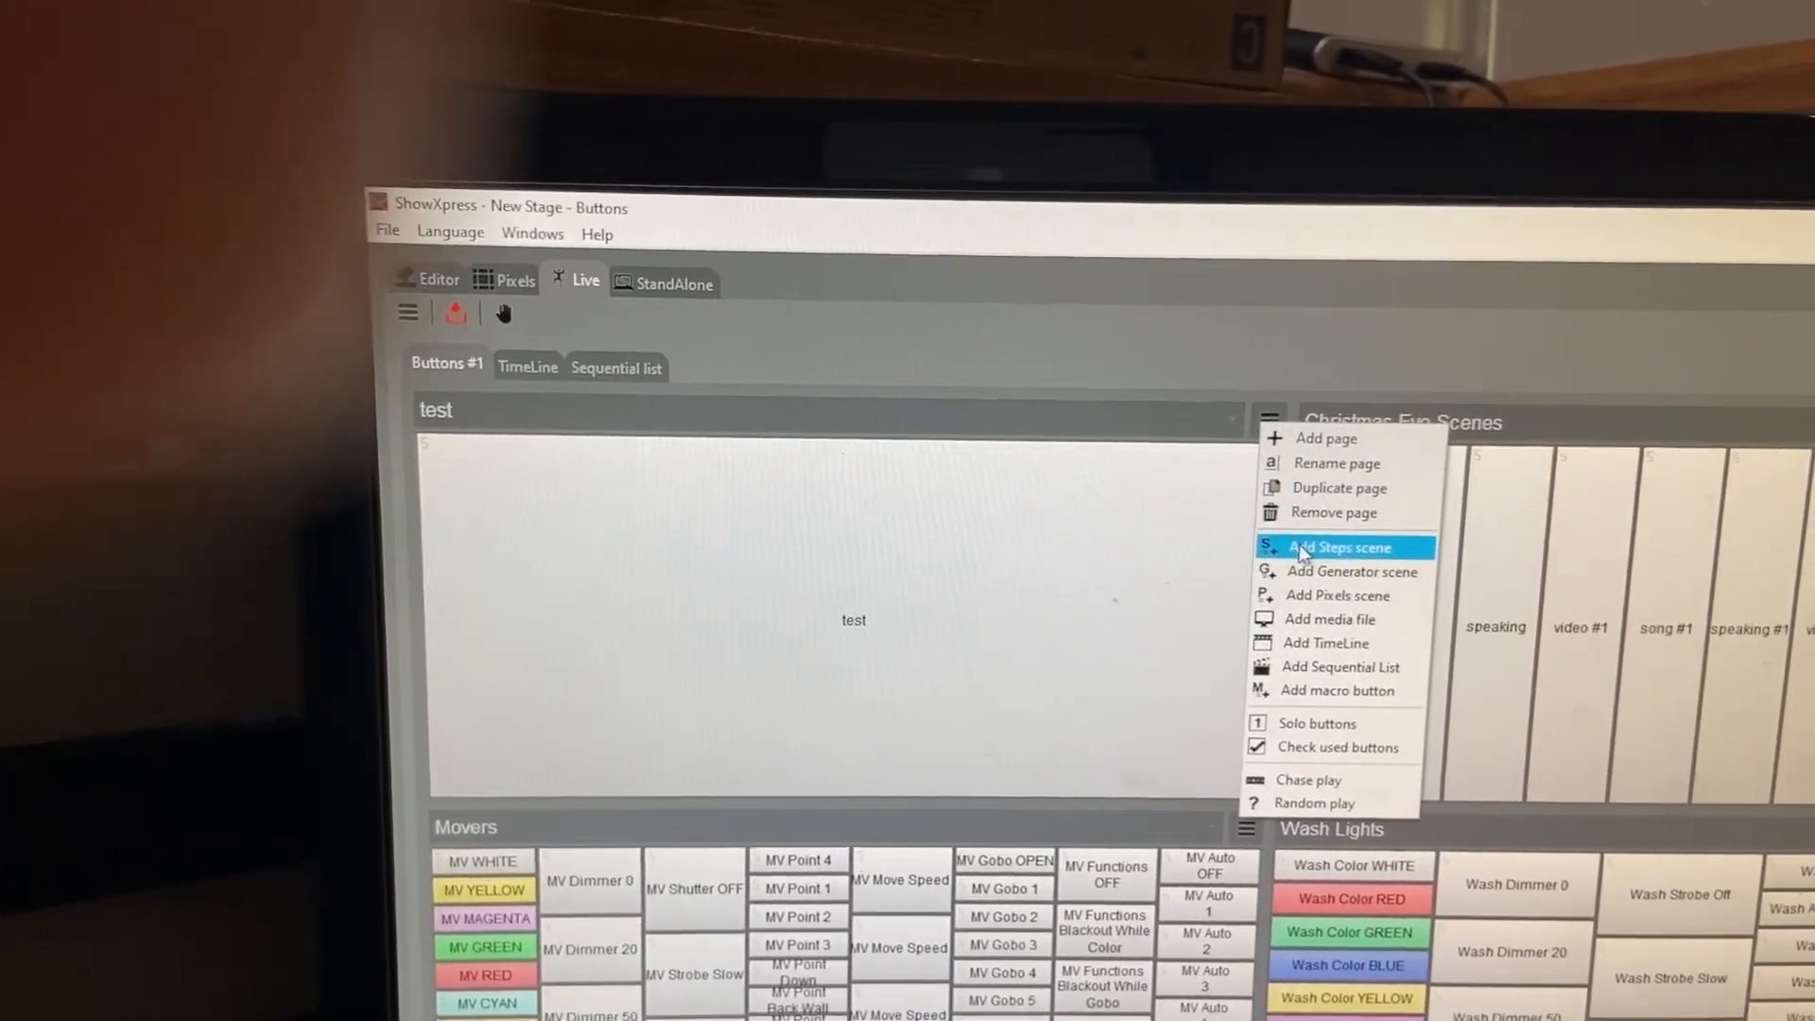
{"action": "left_click", "coordinate": [1341, 546]}
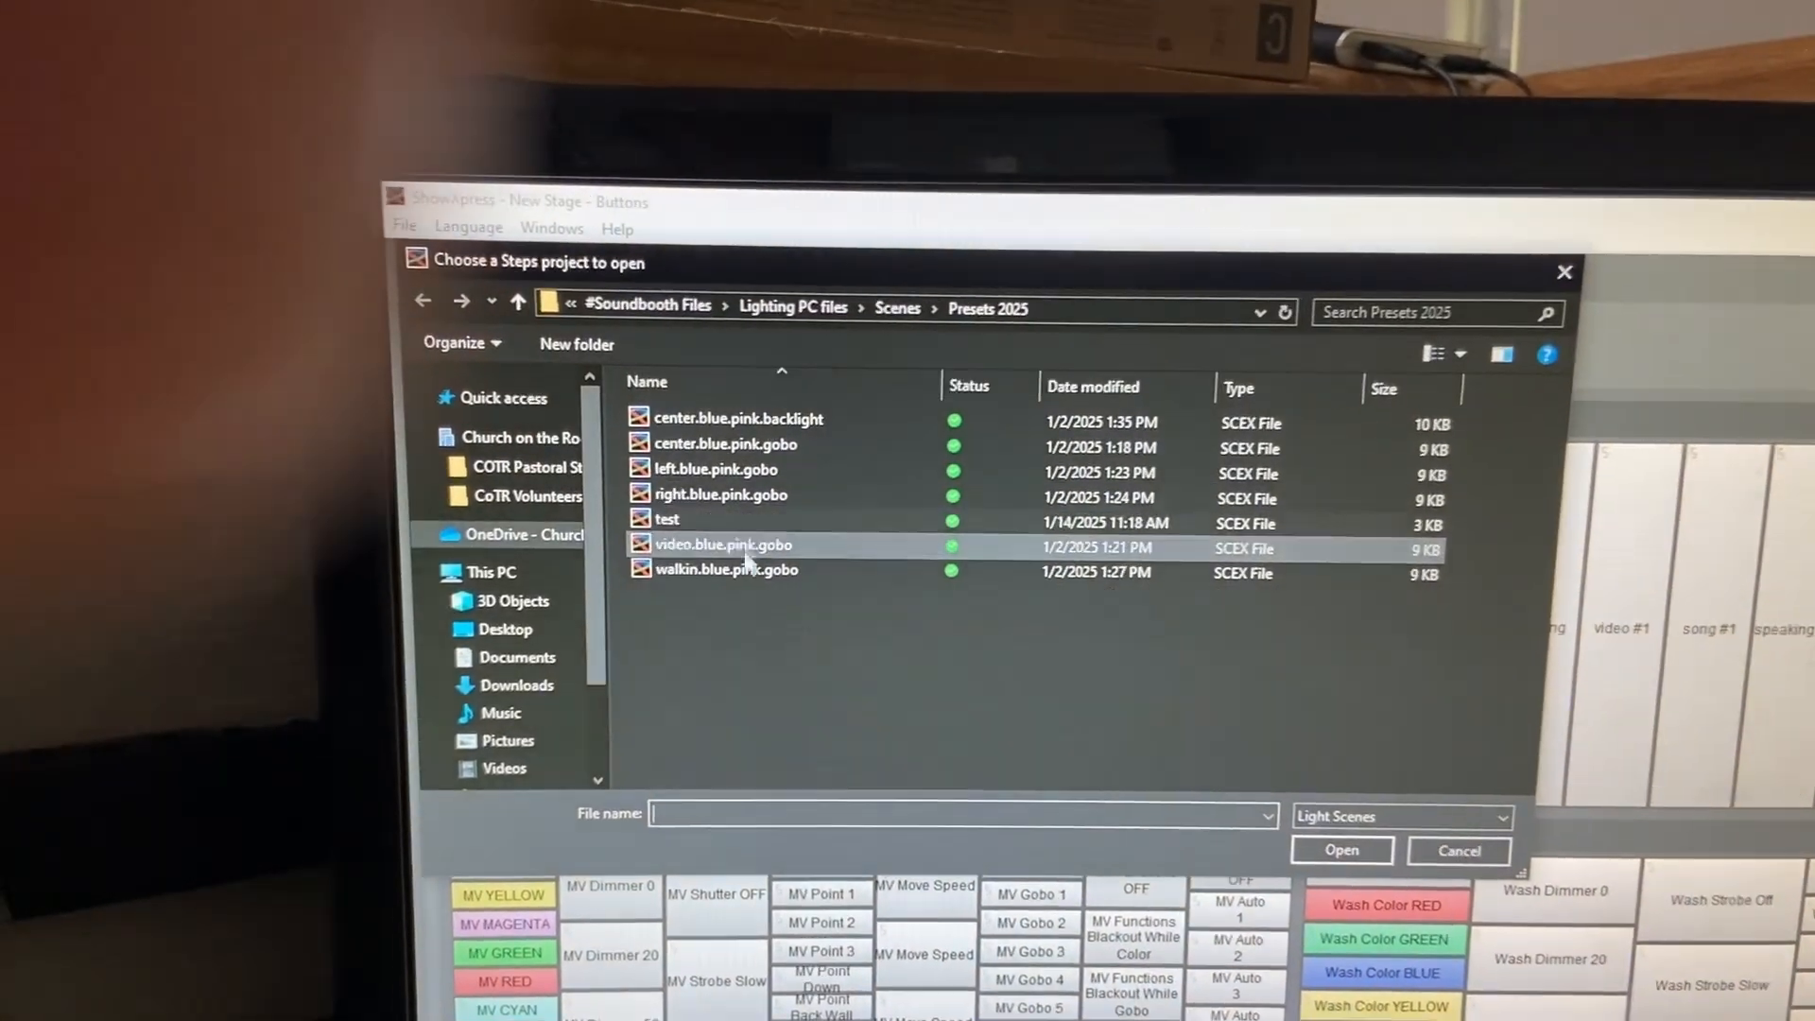
{"action": "left_click", "coordinate": [724, 545]}
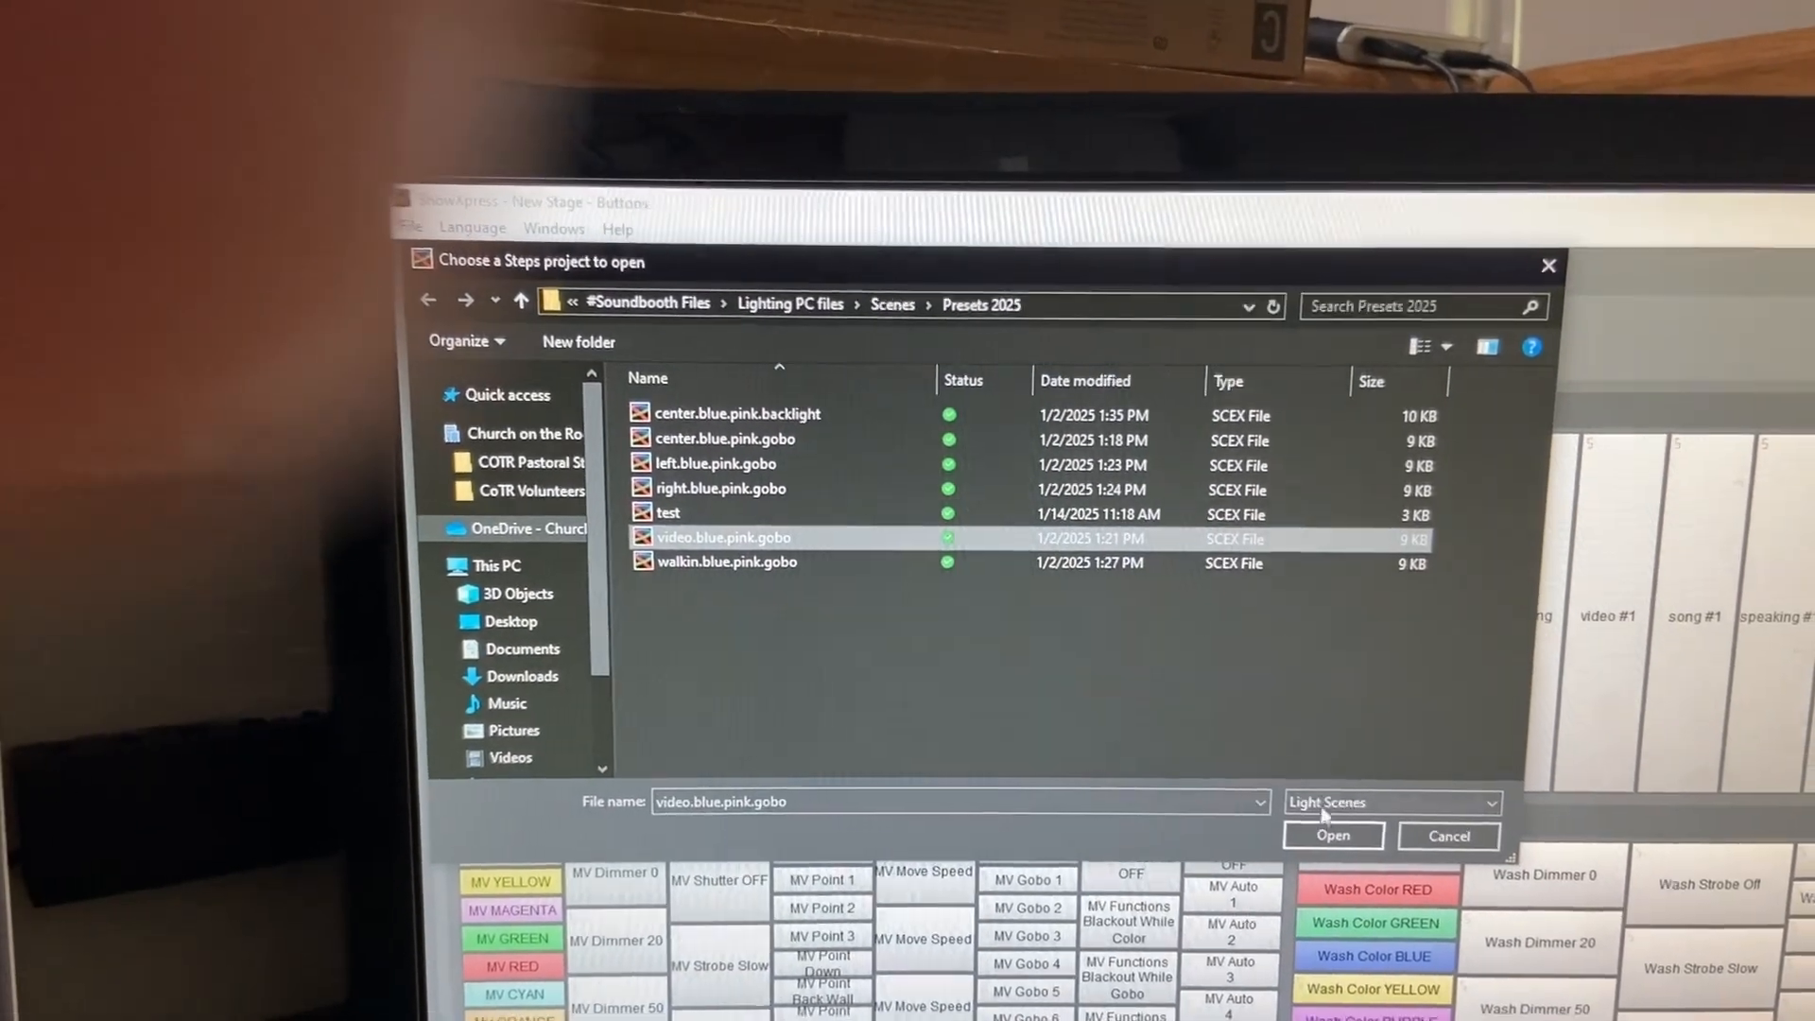
{"action": "left_click", "coordinate": [1333, 835]}
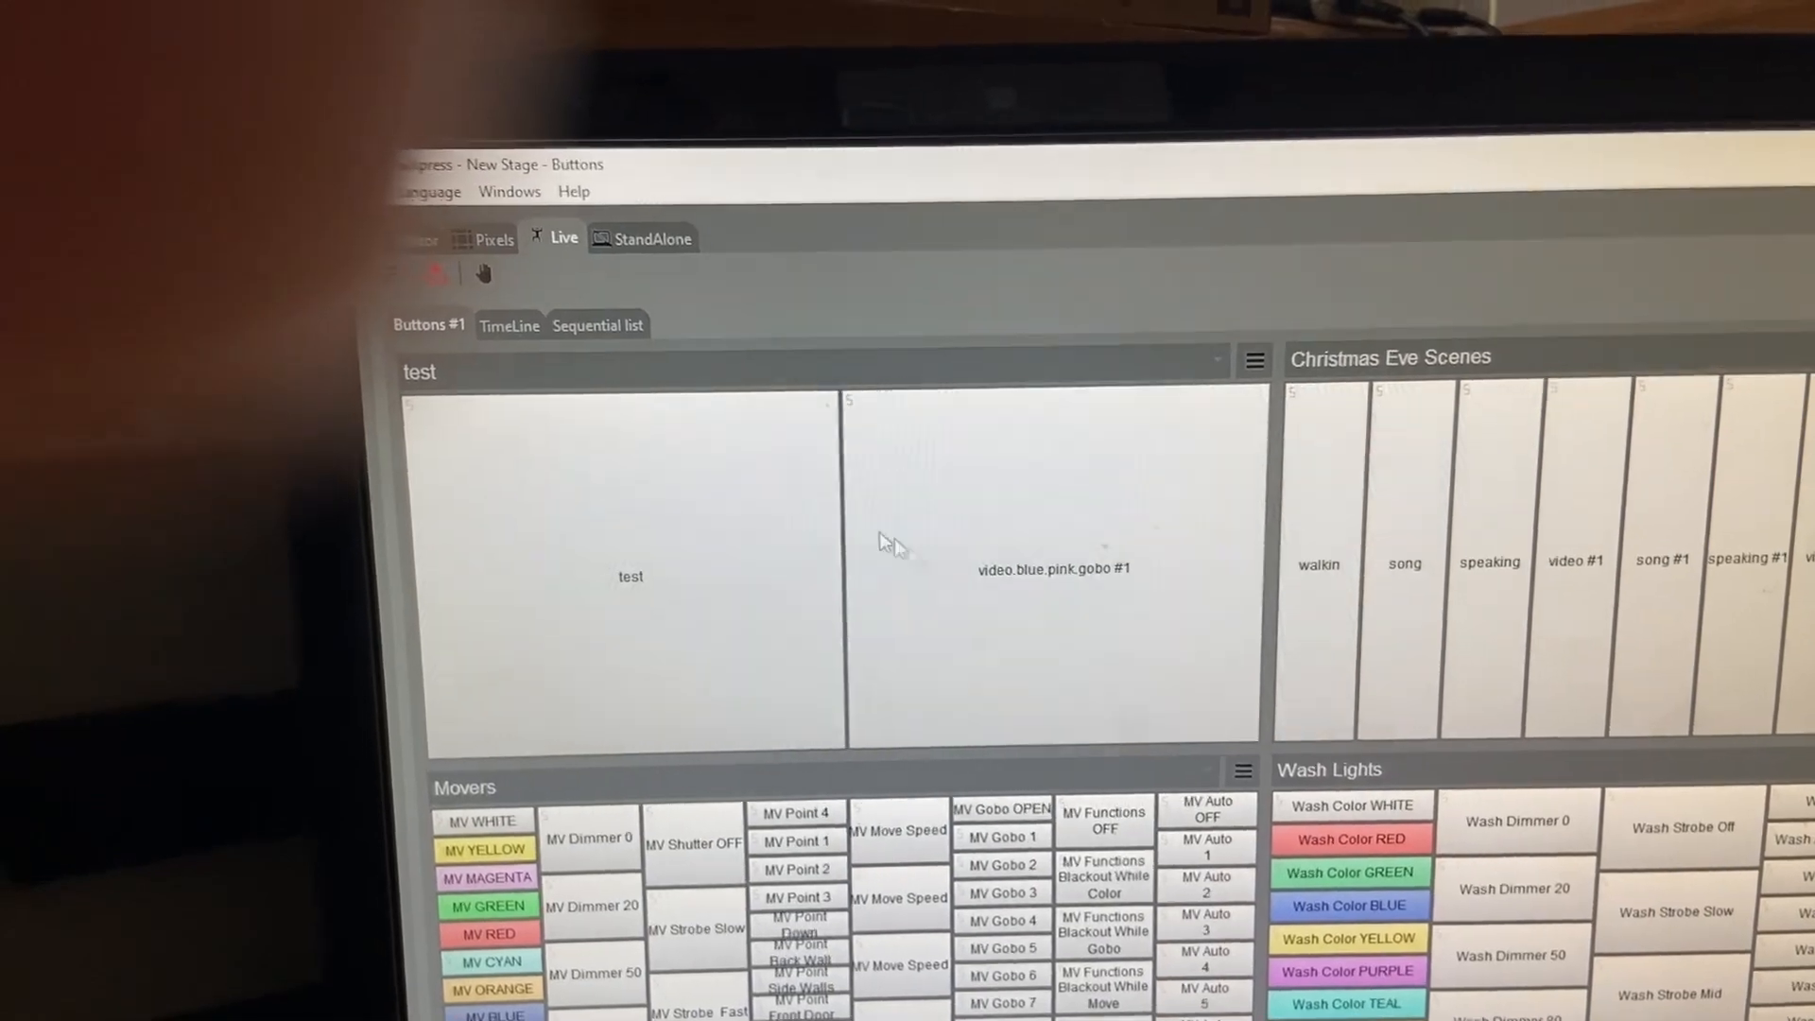
{"action": "left_click", "coordinate": [1257, 358]}
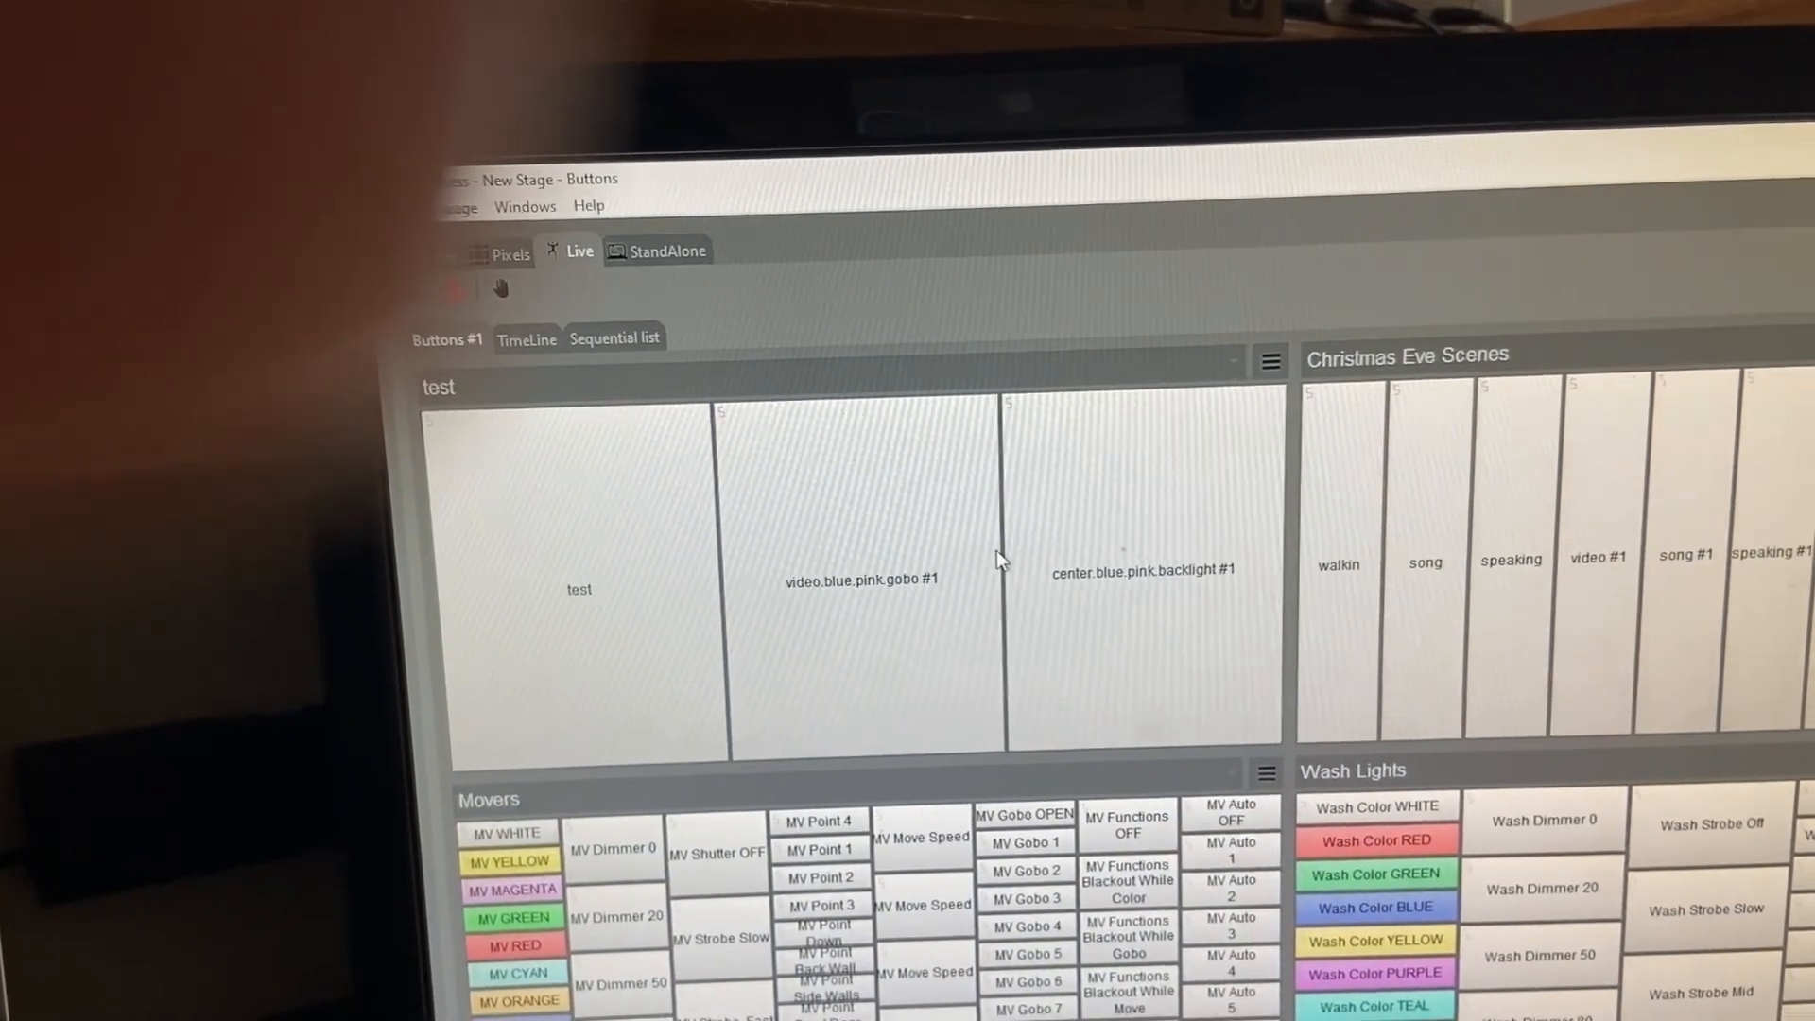
{"action": "left_click", "coordinate": [1269, 359]}
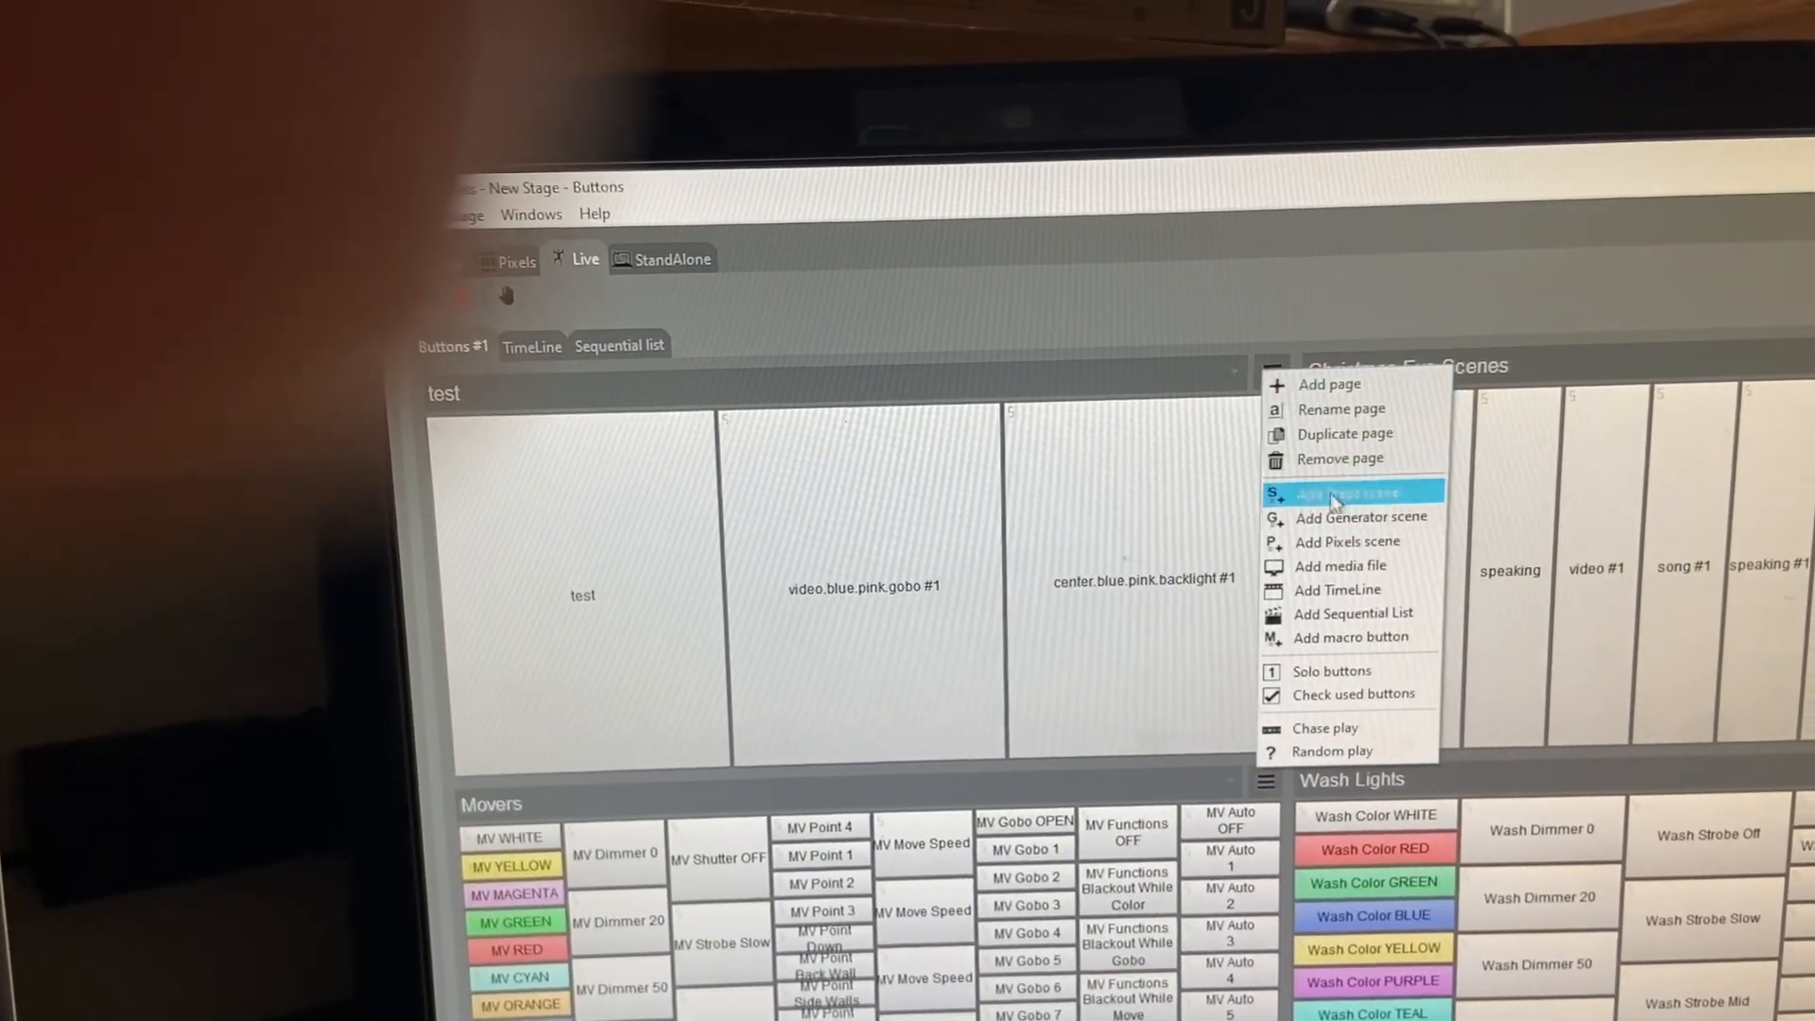
{"action": "left_click", "coordinate": [1337, 493]}
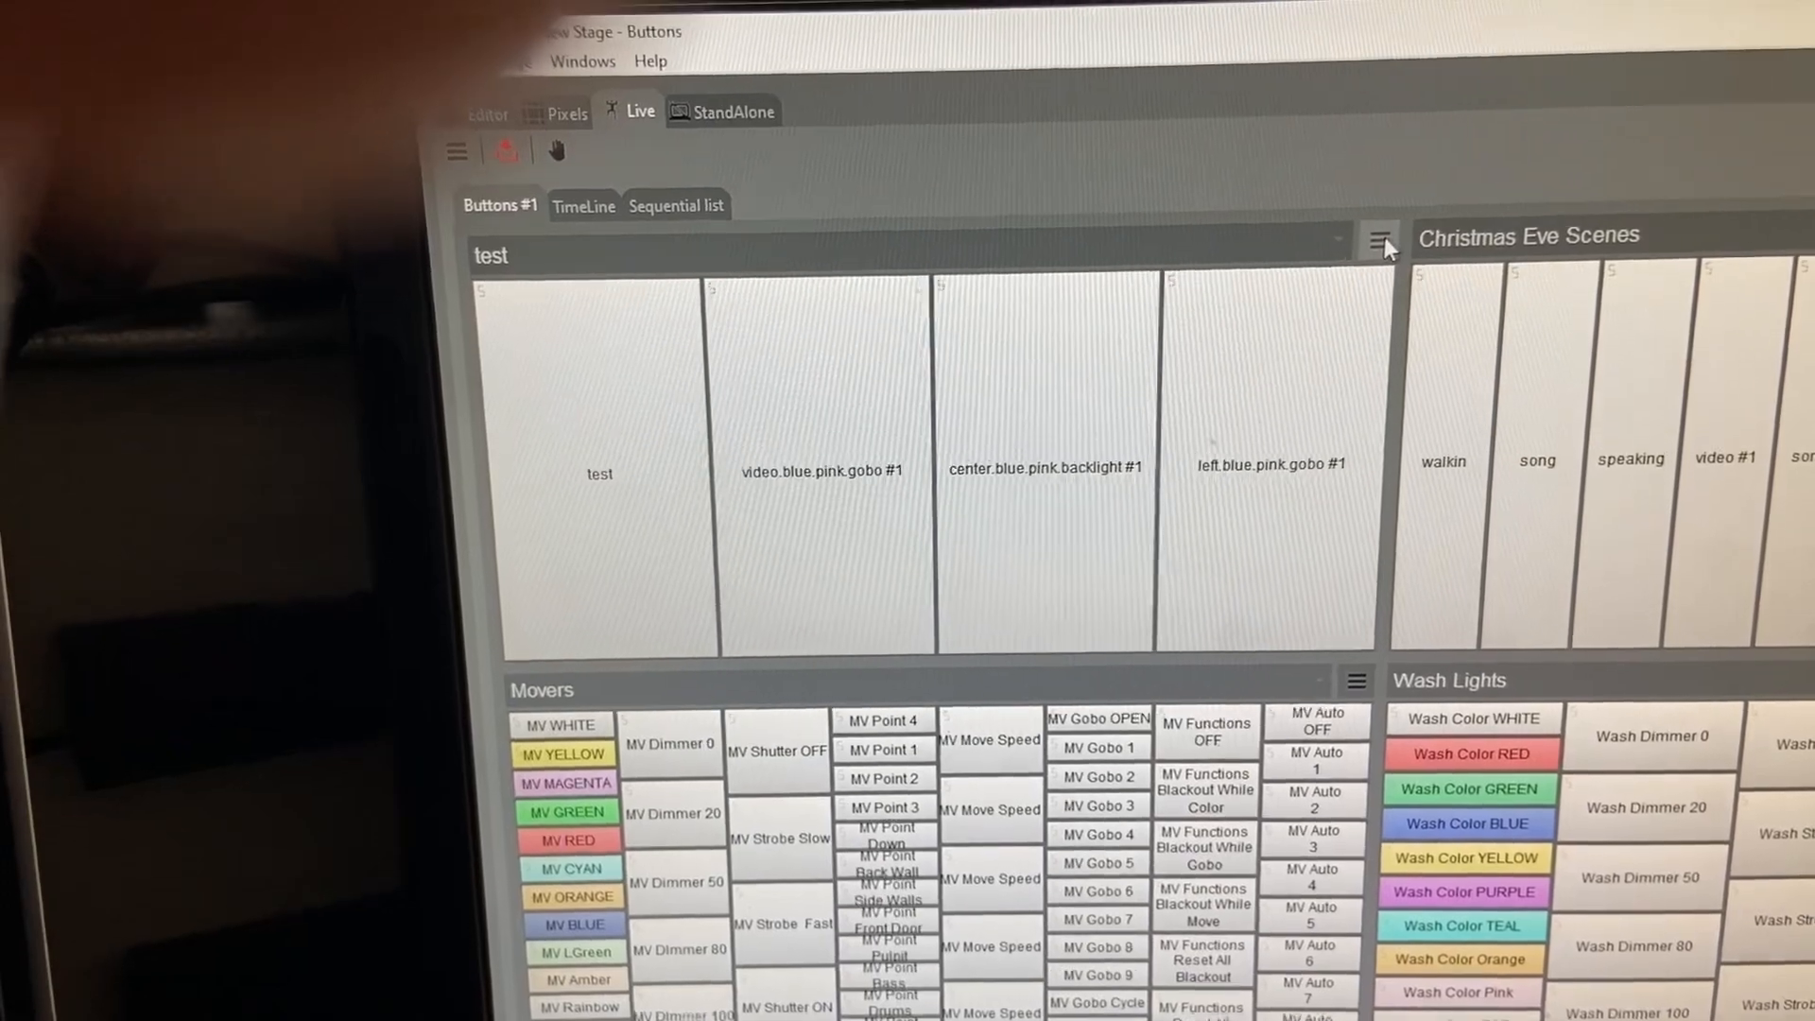
{"action": "left_click", "coordinate": [1381, 238]}
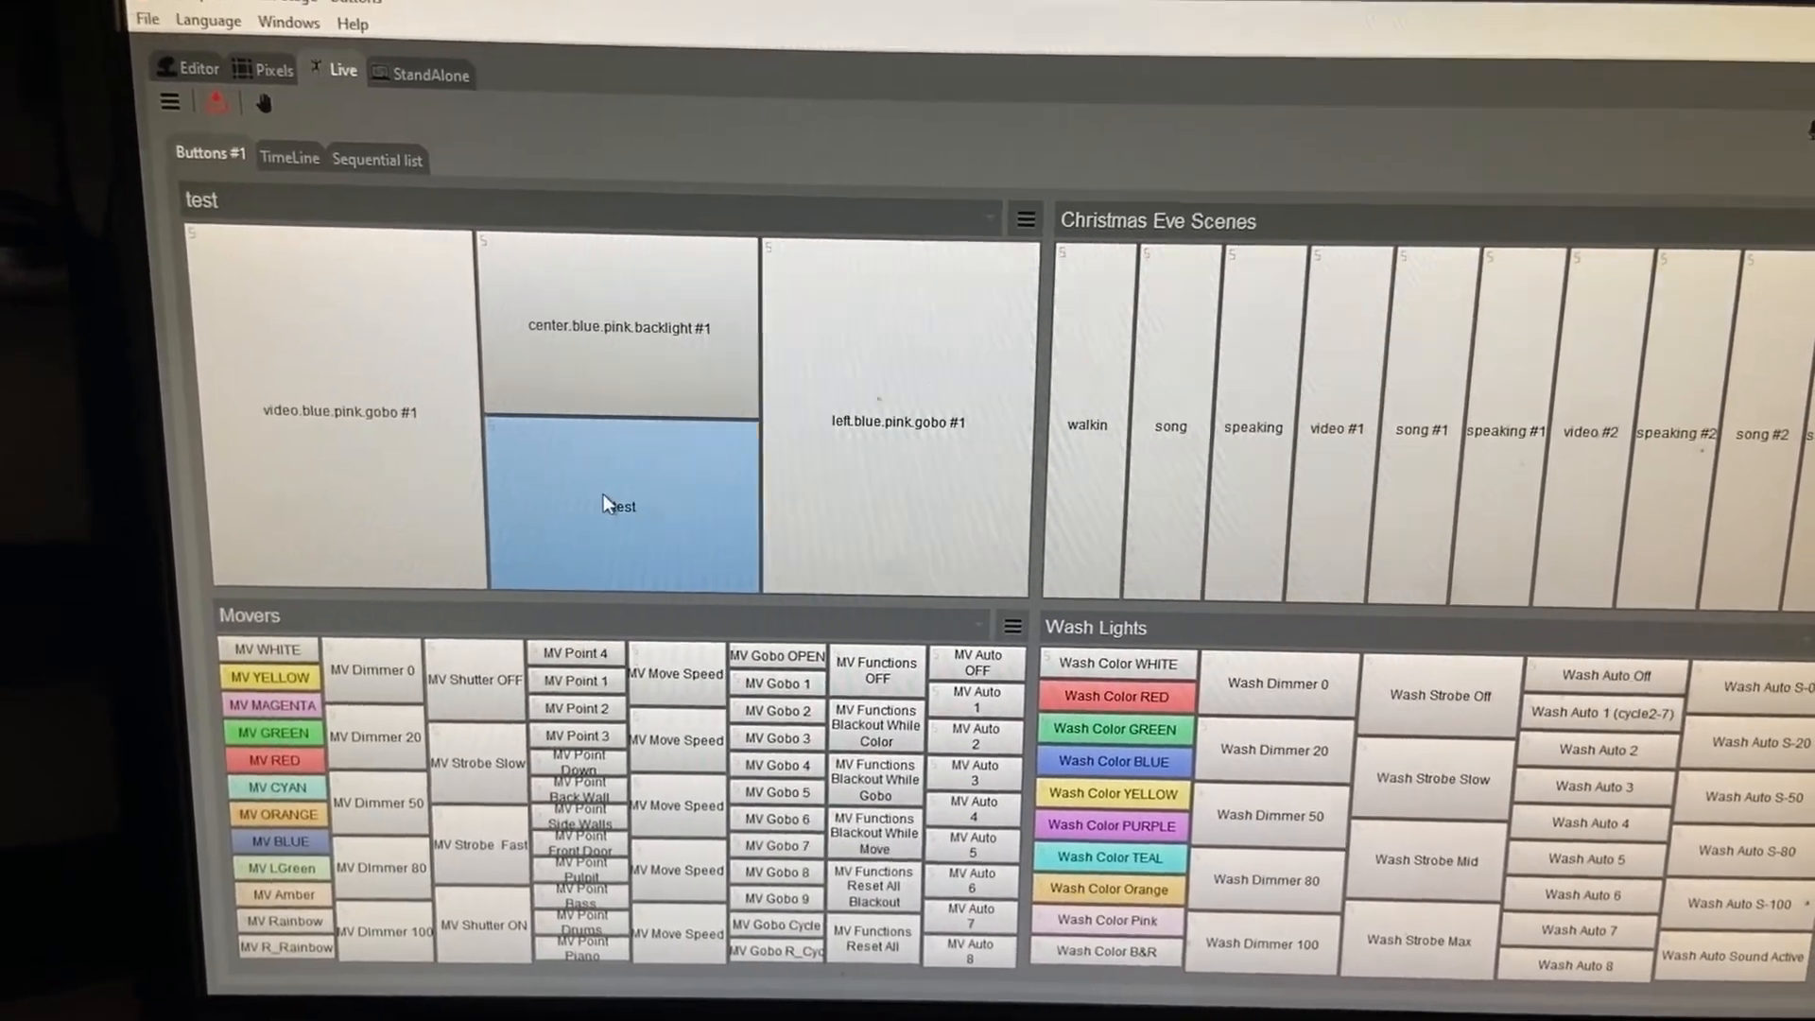
Step: Reopen the blue 'test' button's scene in the Steps editor via Edit
{"action": "right_click", "coordinate": [614, 506]}
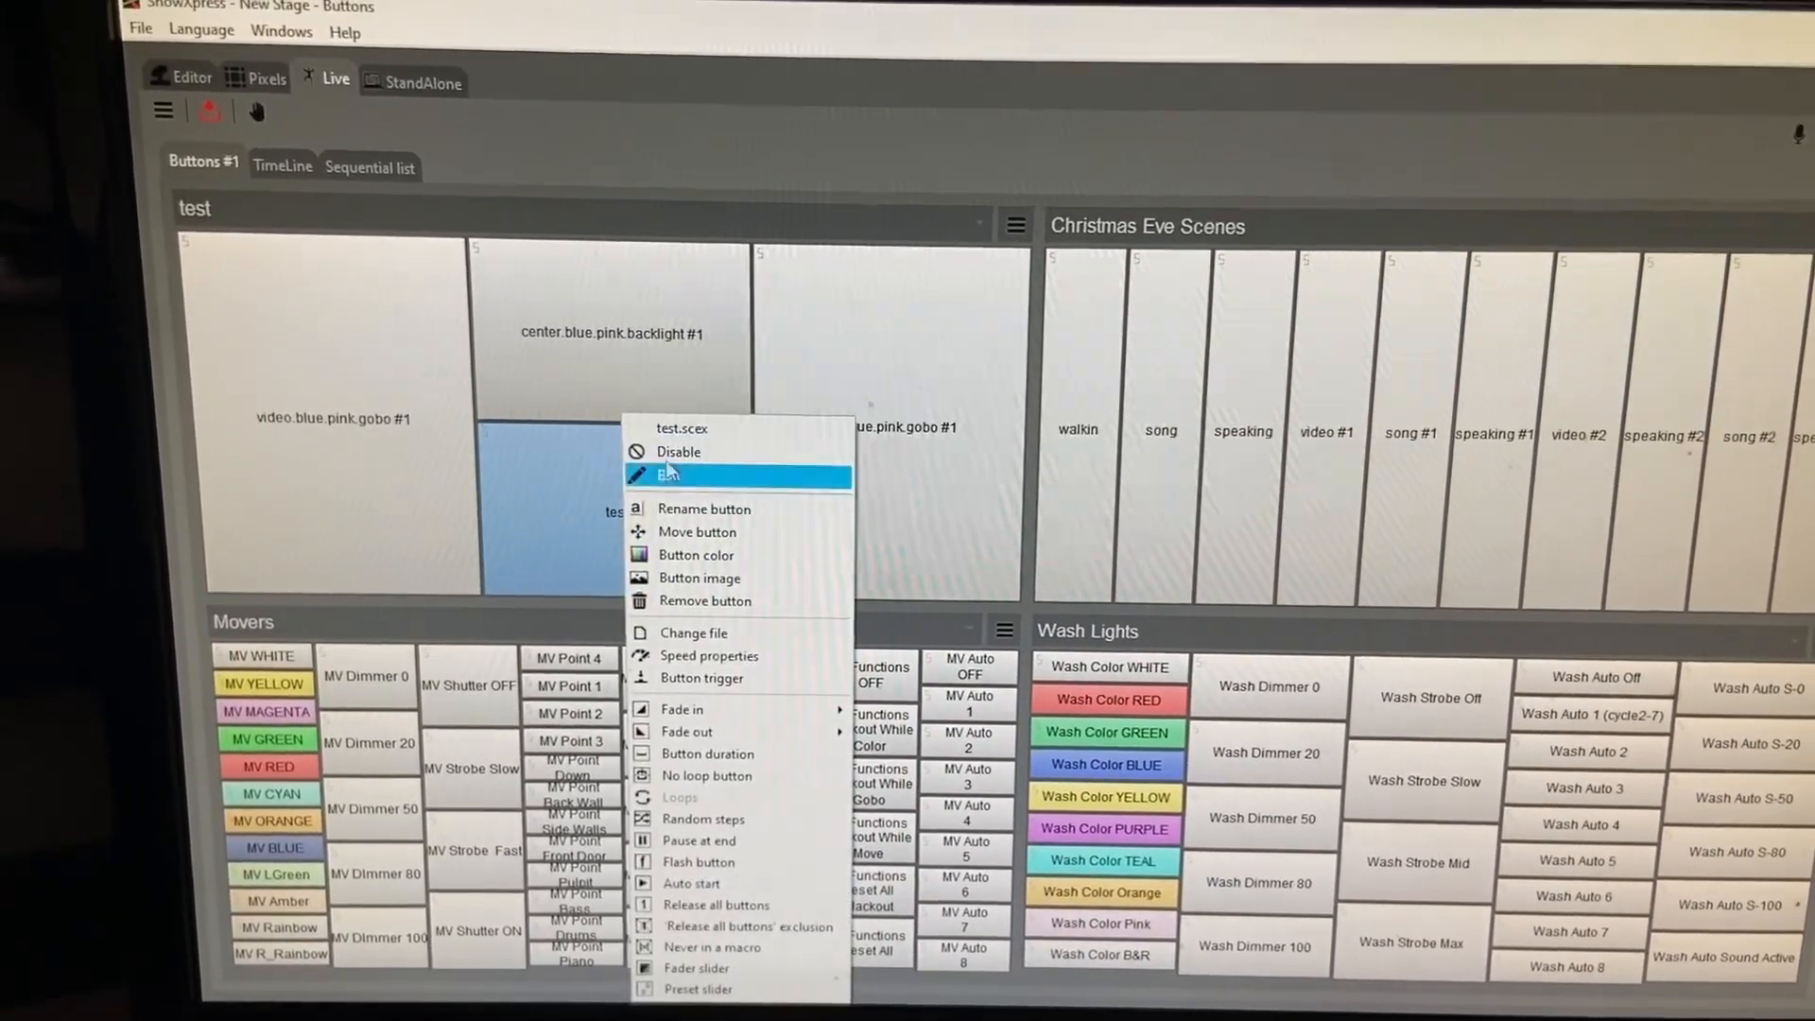
{"action": "left_click", "coordinate": [669, 474]}
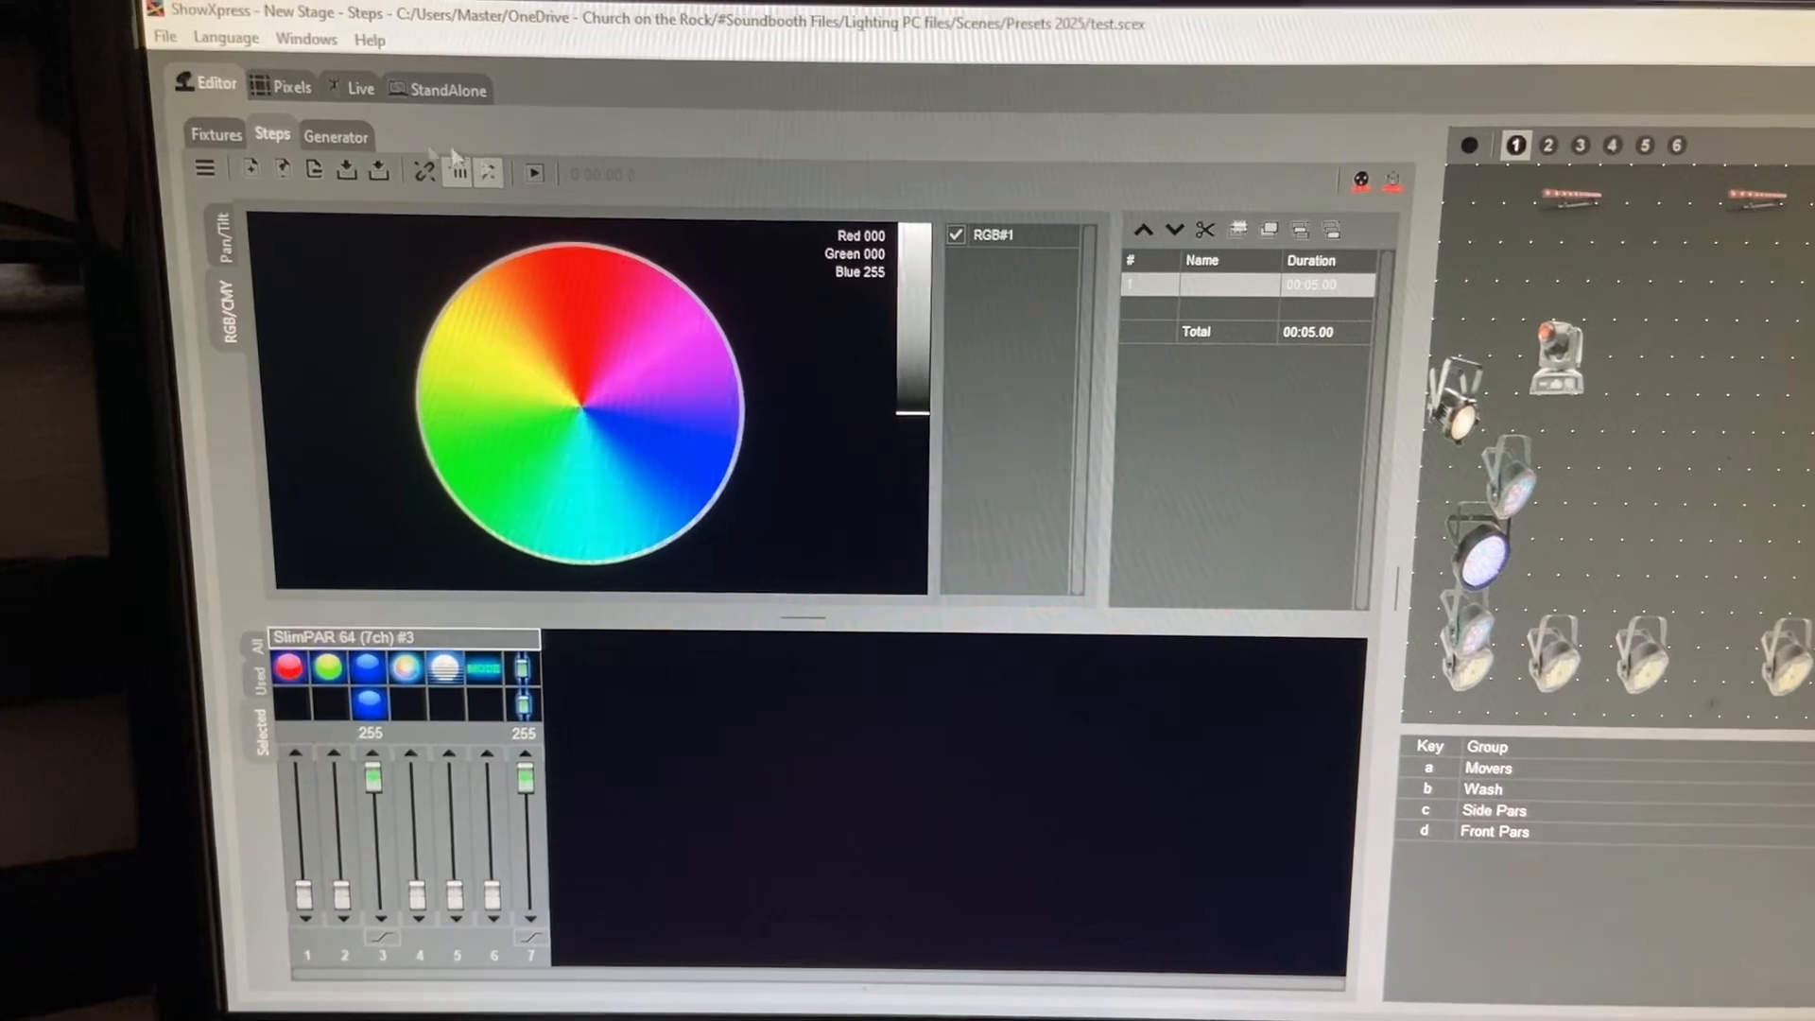